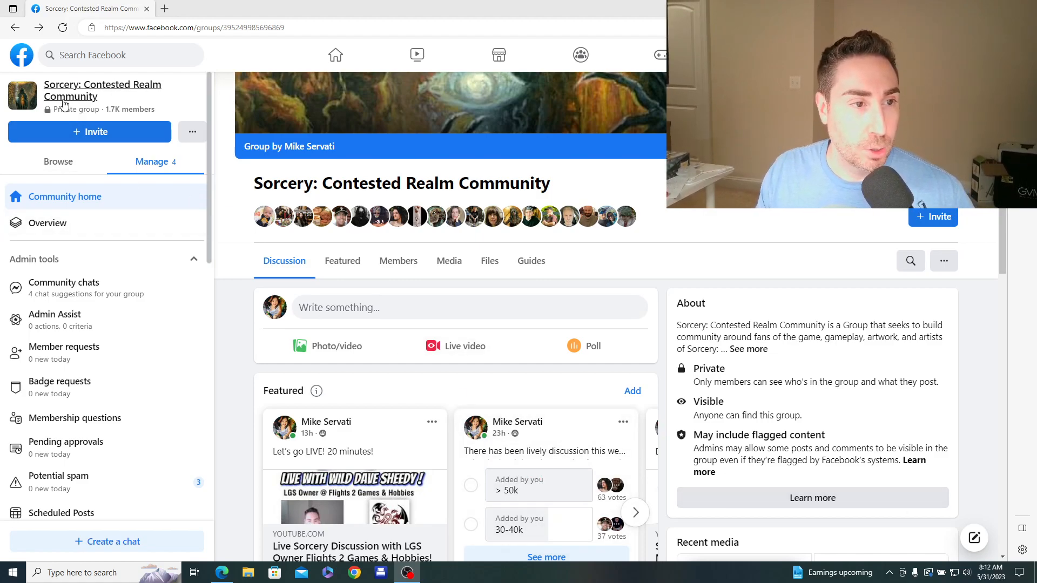
mouse_move(123, 122)
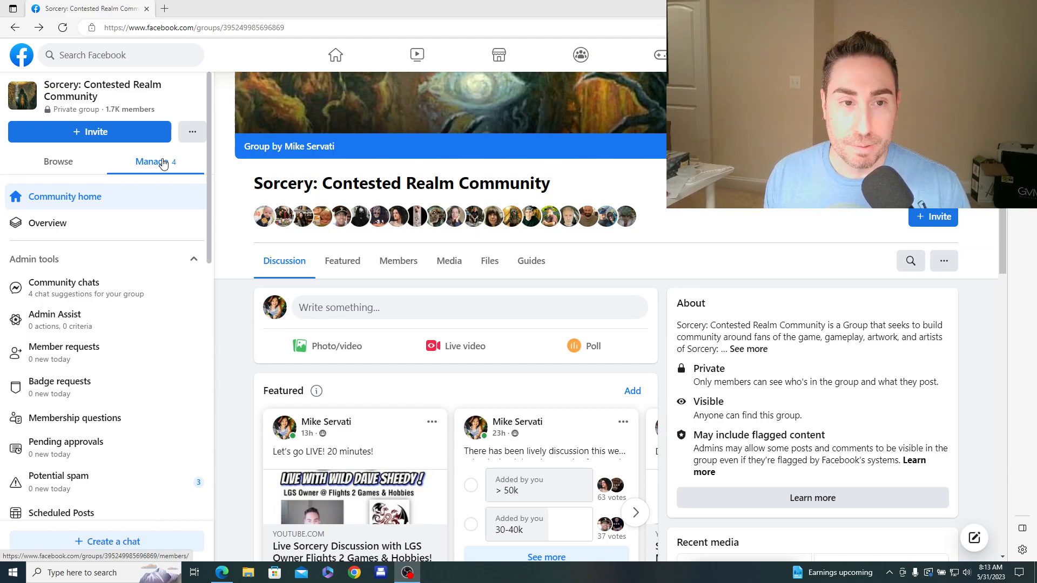
mouse_move(3, 238)
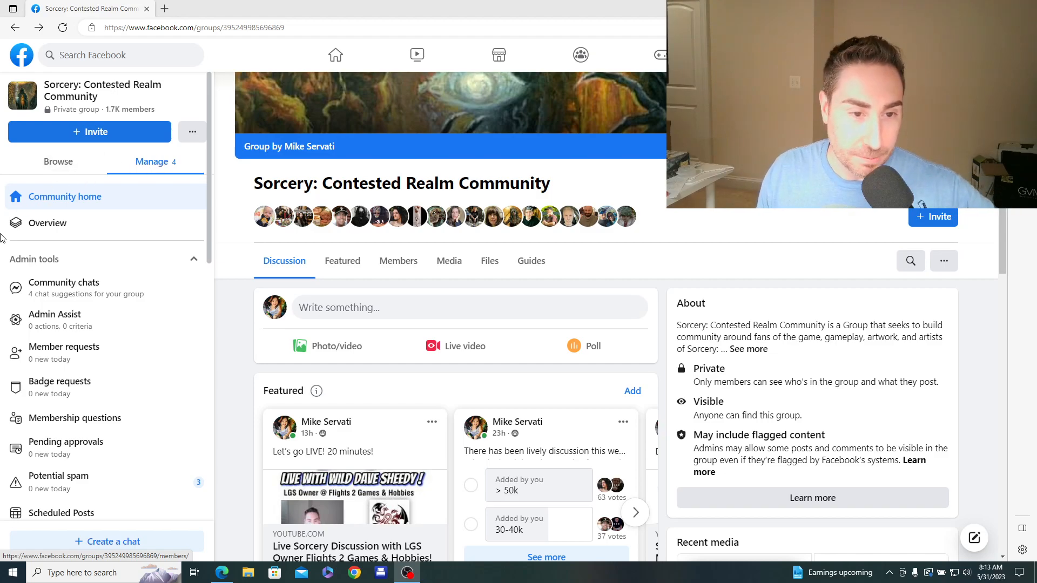
mouse_move(169, 298)
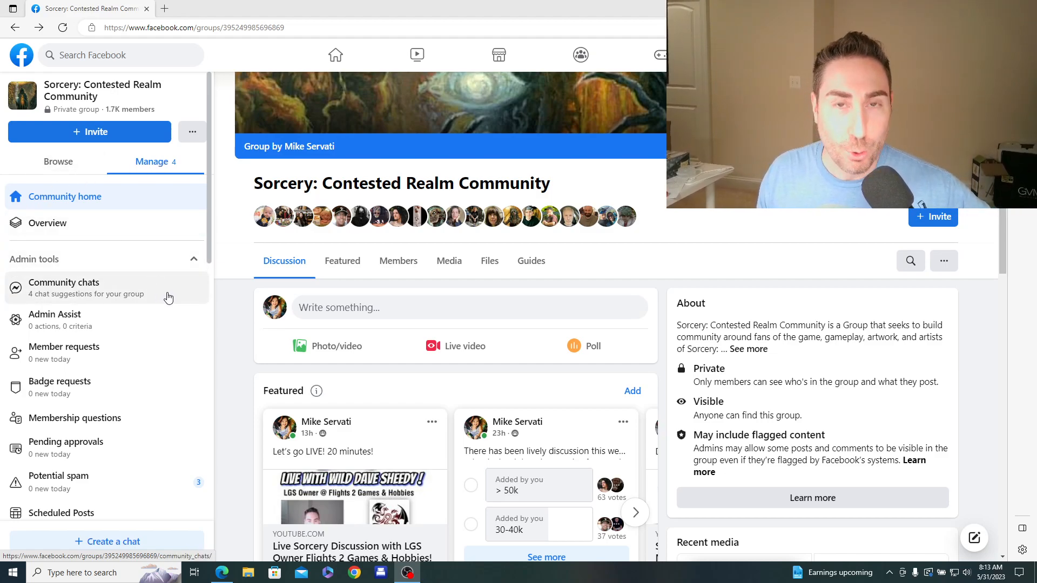
mouse_move(201, 290)
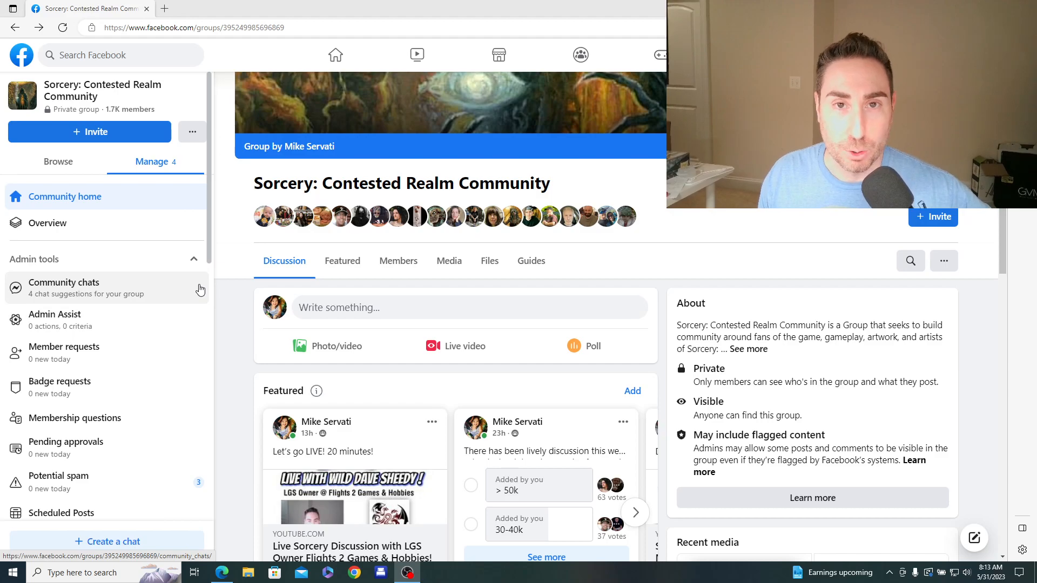
mouse_move(283, 224)
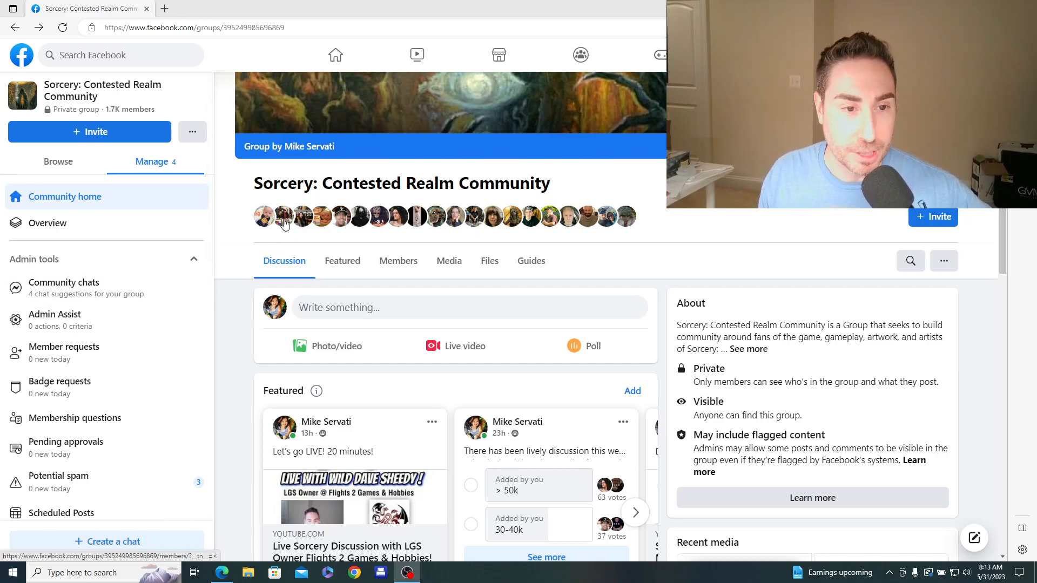
mouse_move(283, 216)
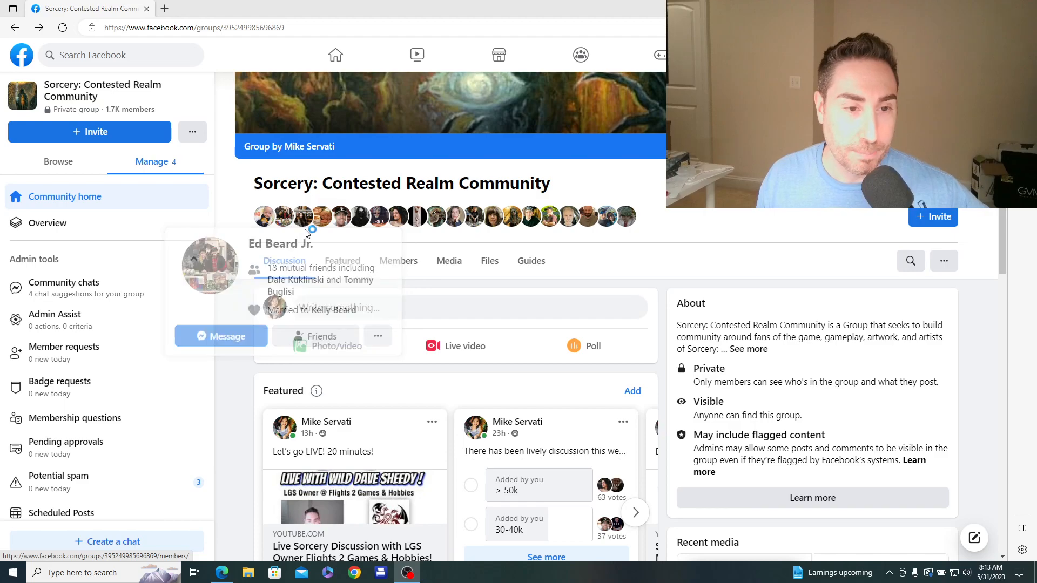
mouse_move(359, 216)
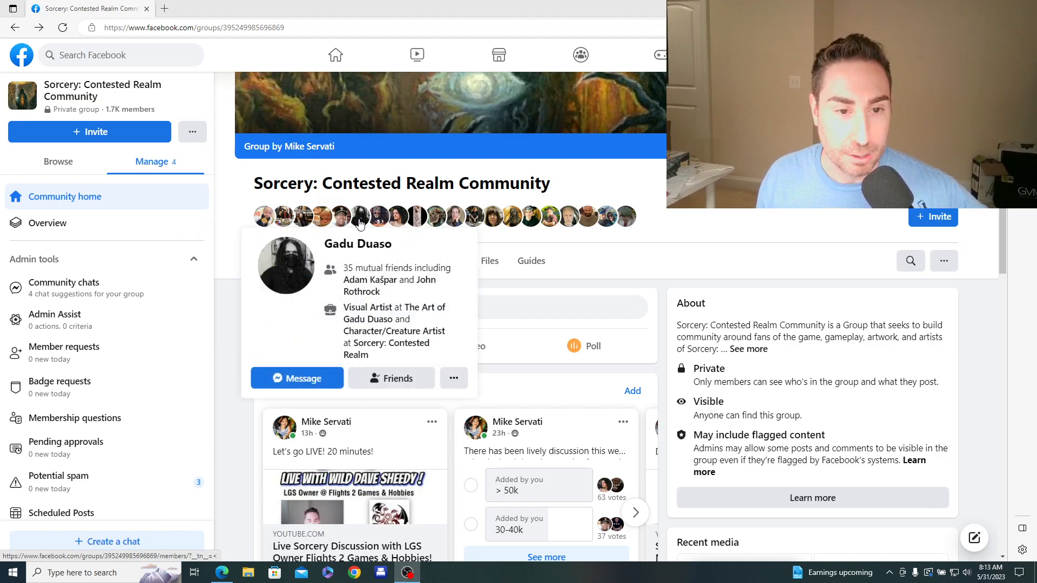
mouse_move(396, 216)
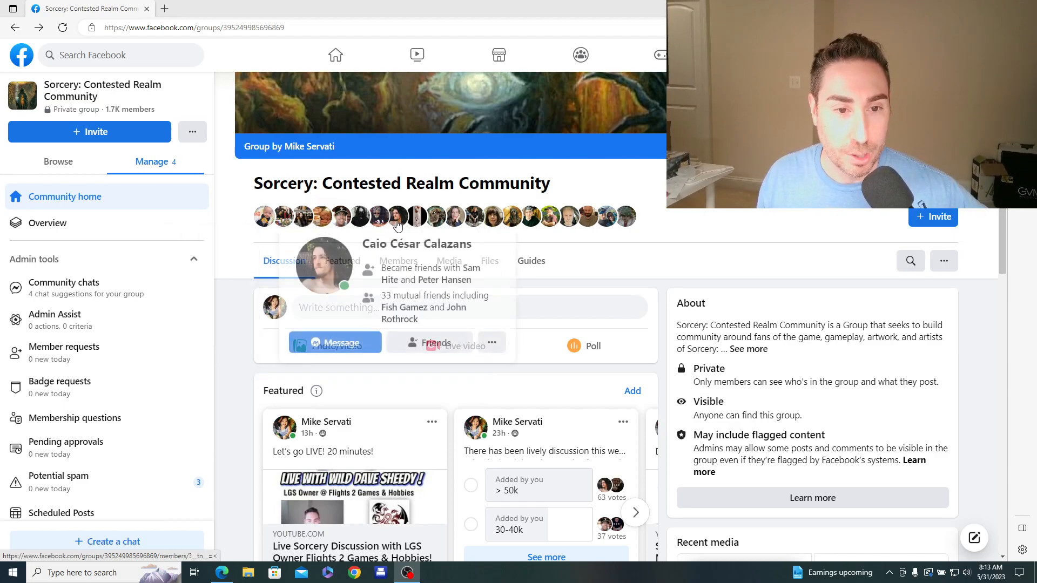
mouse_move(434, 216)
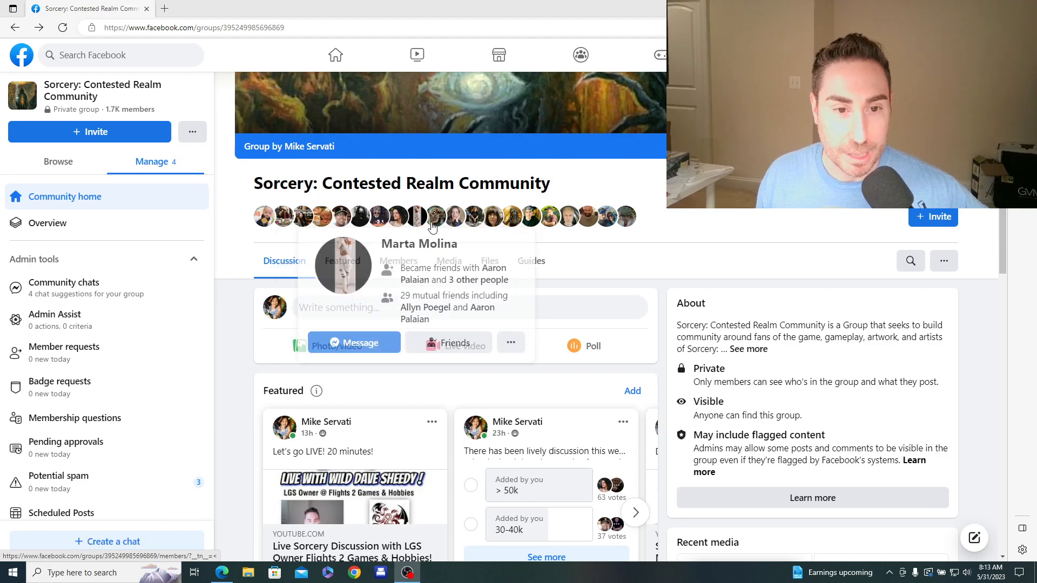
mouse_move(455, 216)
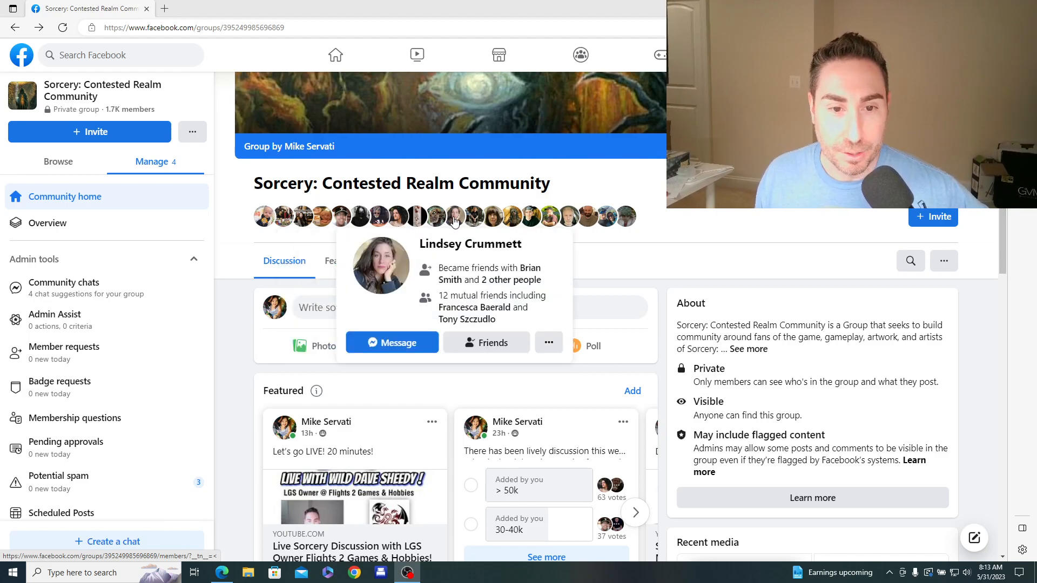
mouse_move(493, 222)
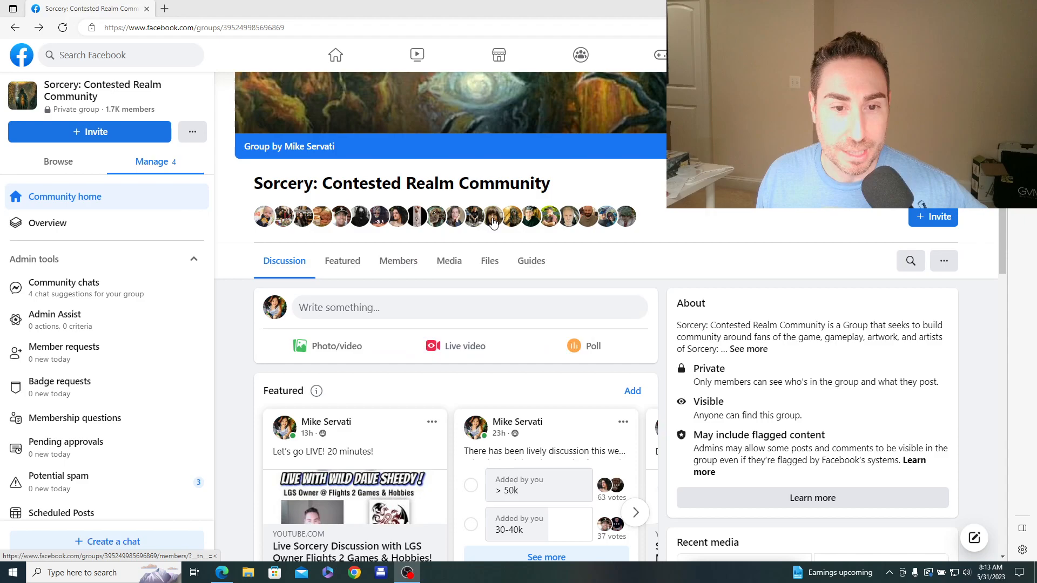
mouse_move(511, 216)
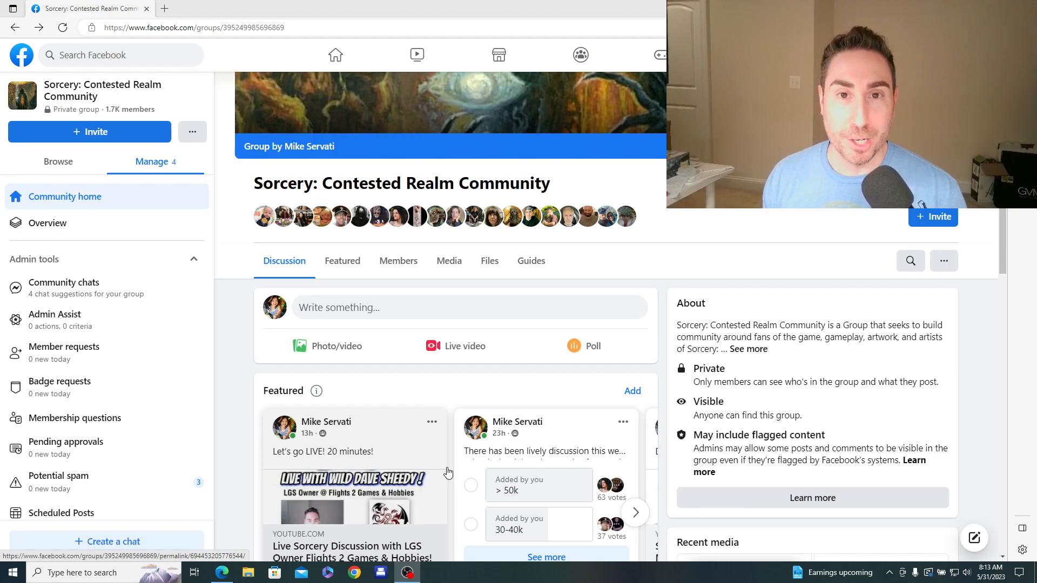
- Scroll the group feed past Featured to the admin's live broadcast post and the Recent media panel
scroll("down", 3)
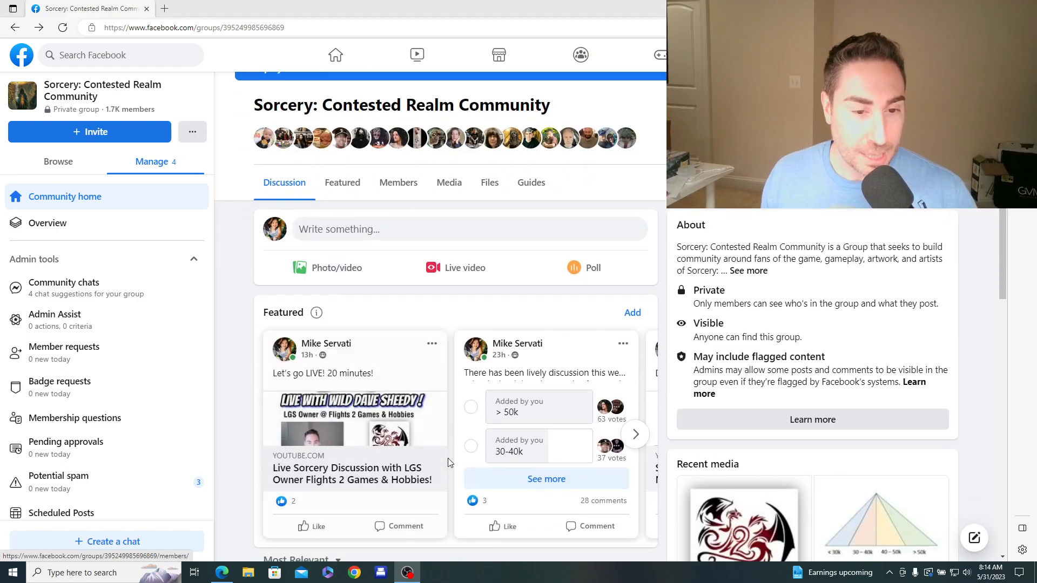
scroll("down", 3)
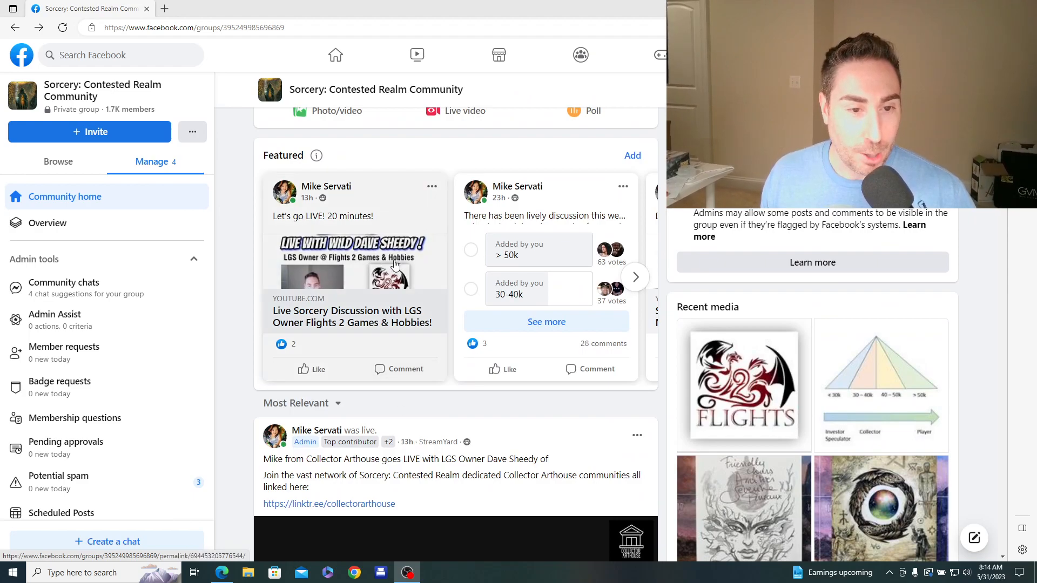
scroll("down", 3)
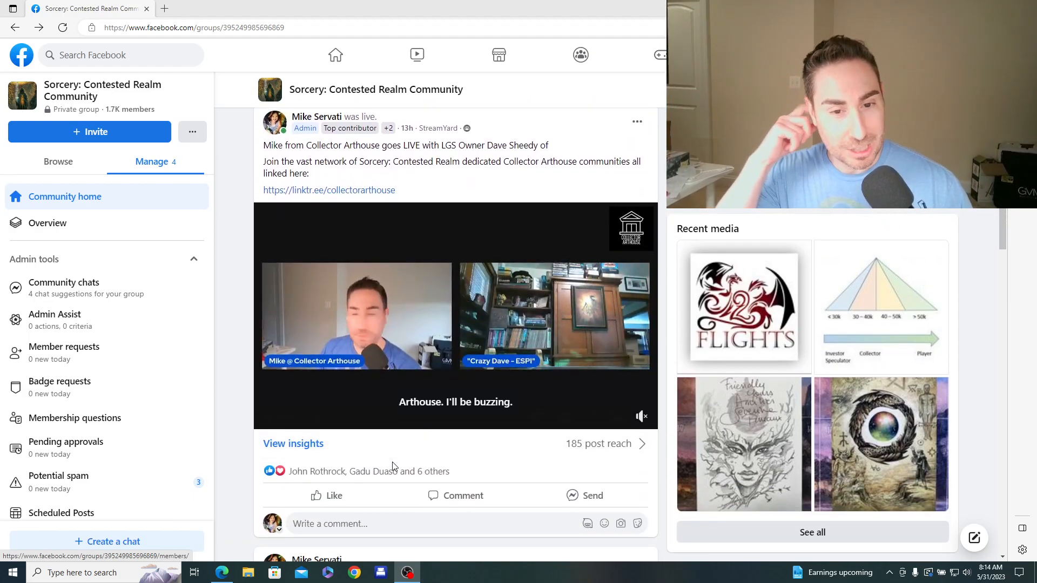
left_click(455, 316)
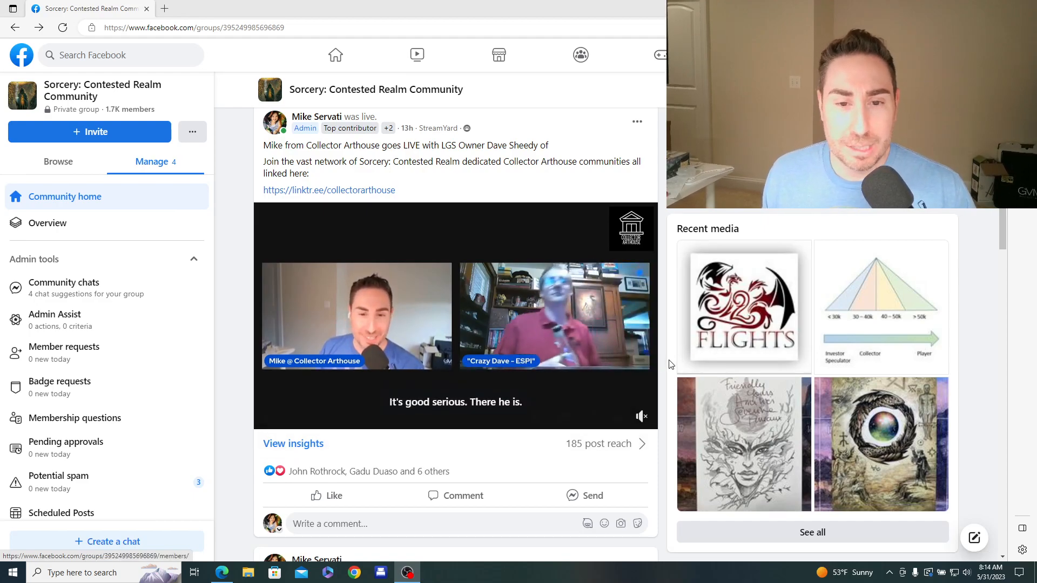
mouse_move(743, 360)
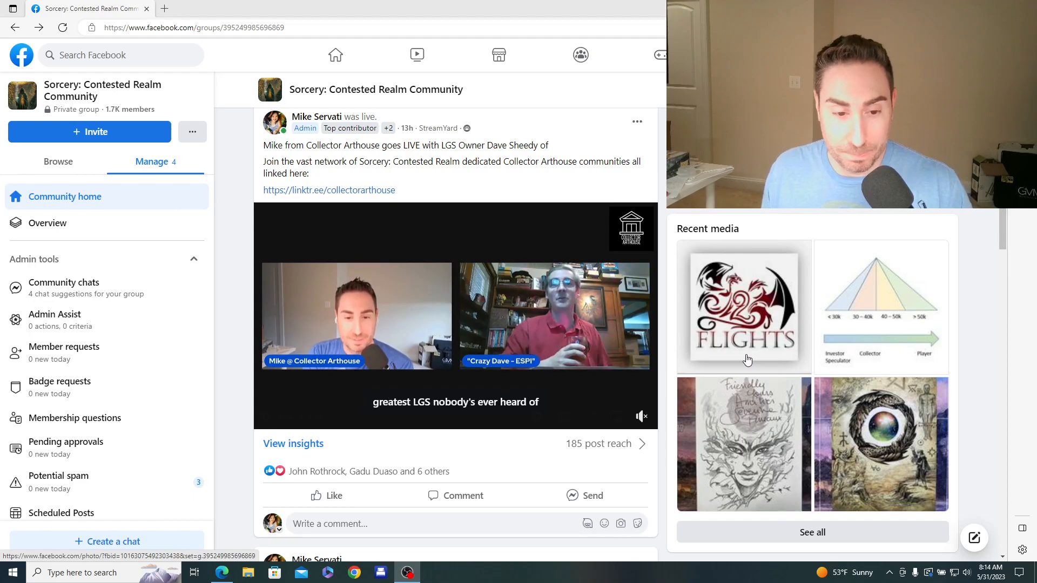
mouse_move(755, 365)
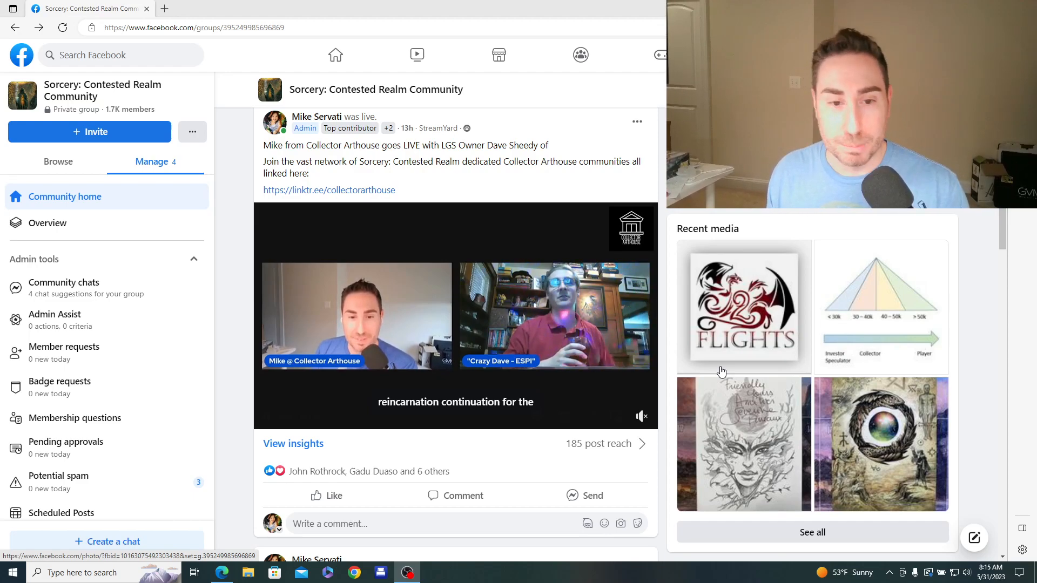
- Scroll further down the feed to the admin's 115-vote poll on the right Beta print run size
scroll("down", 3)
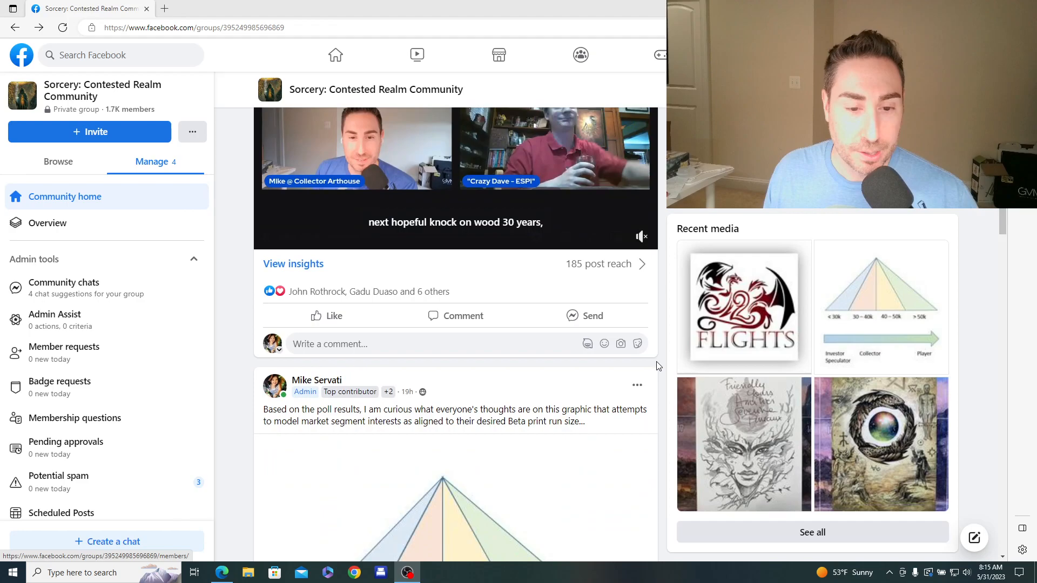
scroll("down", 3)
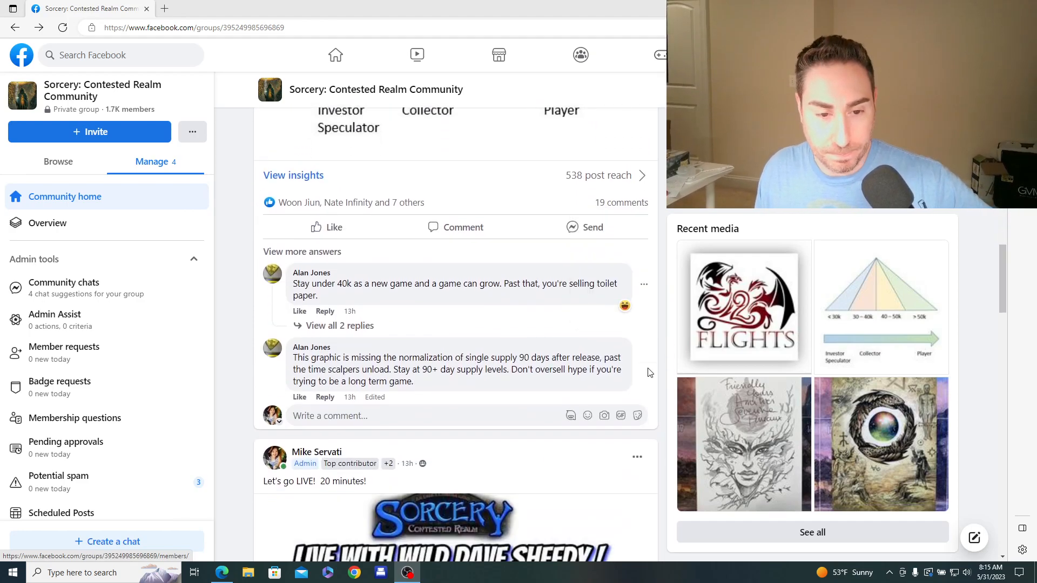
scroll("down", 3)
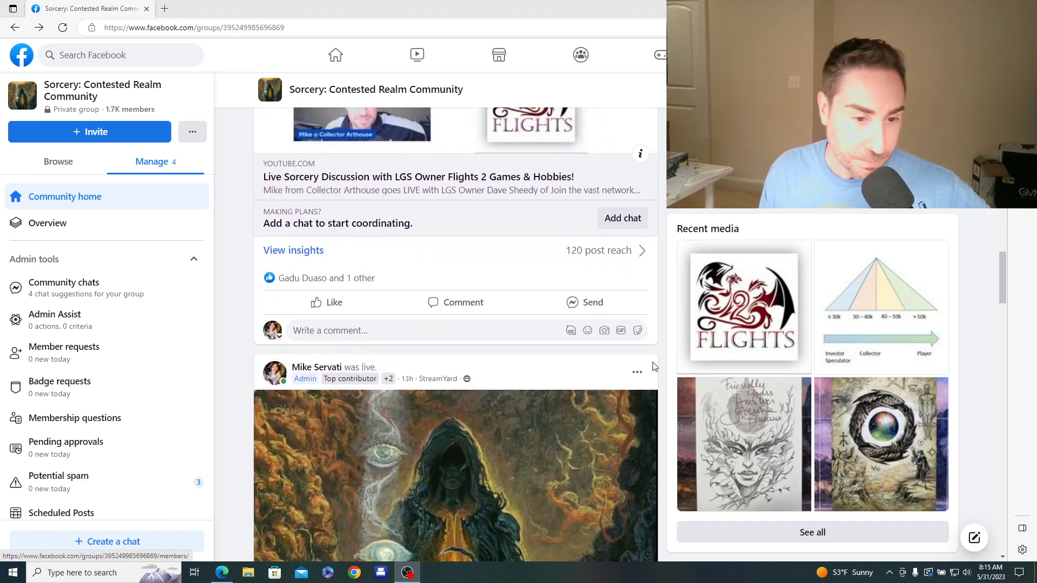
scroll("down", 3)
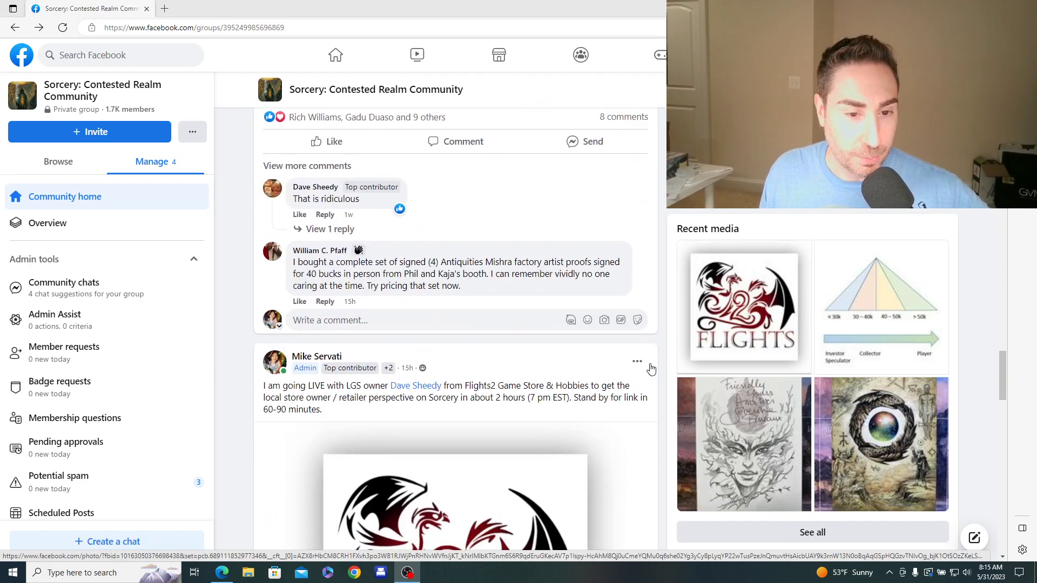
scroll("down", 3)
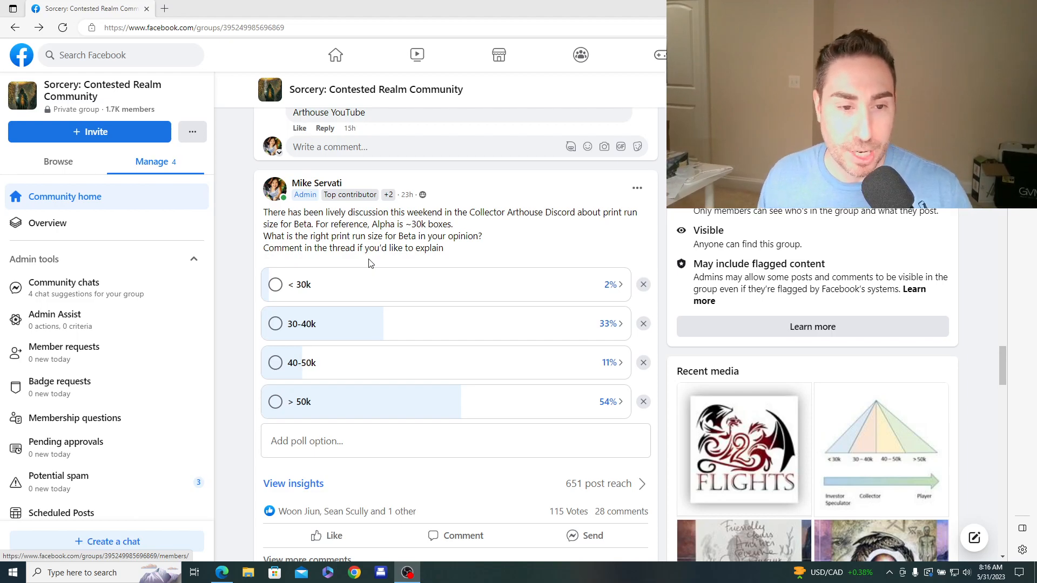
scroll("down", 3)
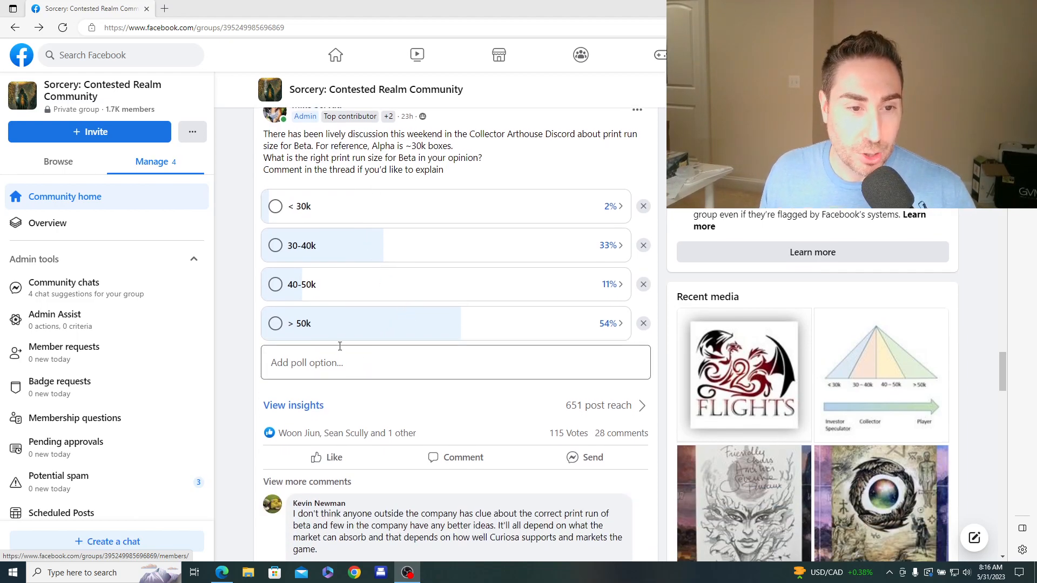
mouse_move(581, 219)
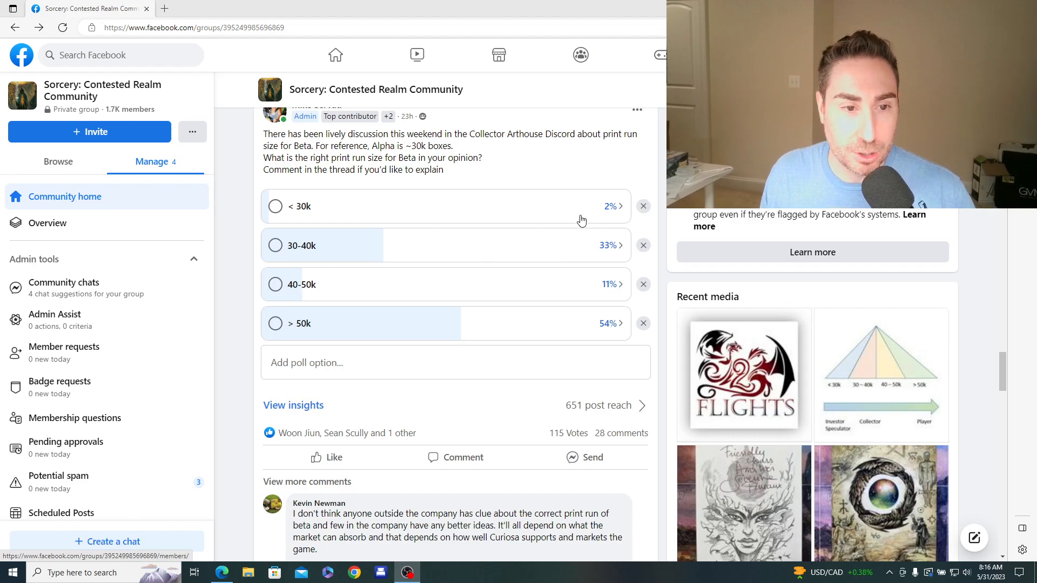
mouse_move(380, 216)
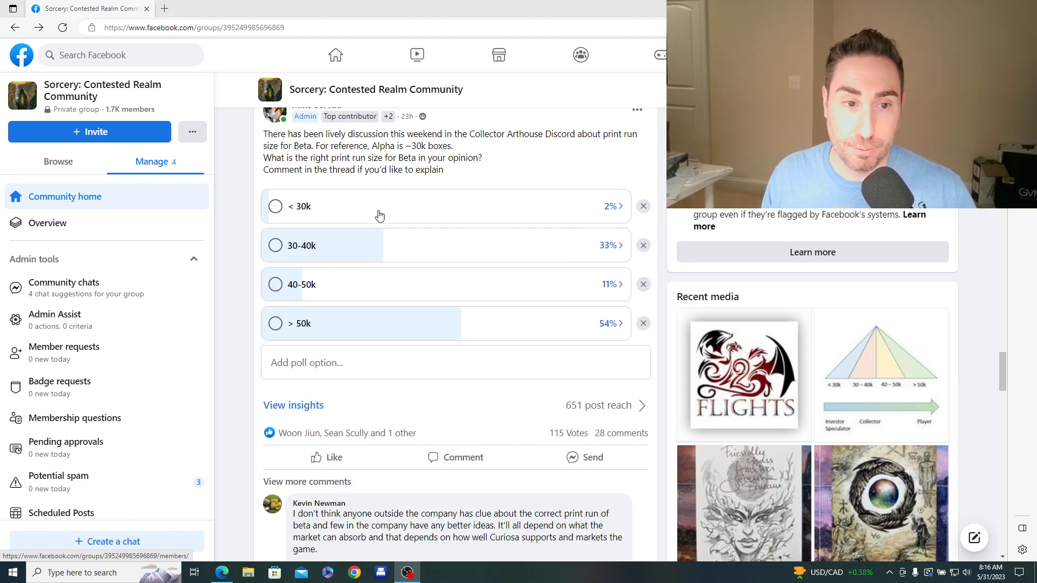
mouse_move(293, 260)
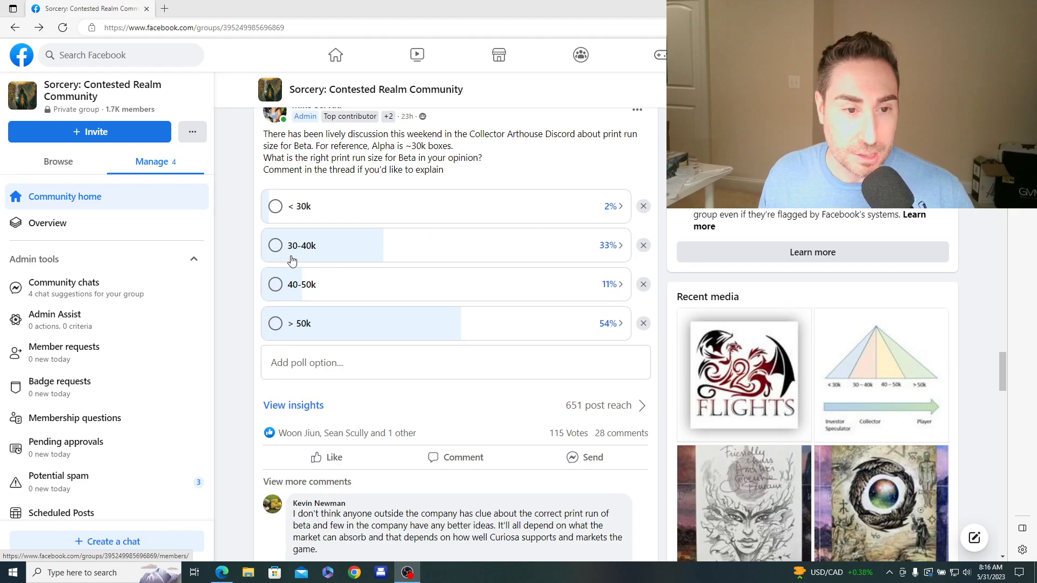
mouse_move(379, 305)
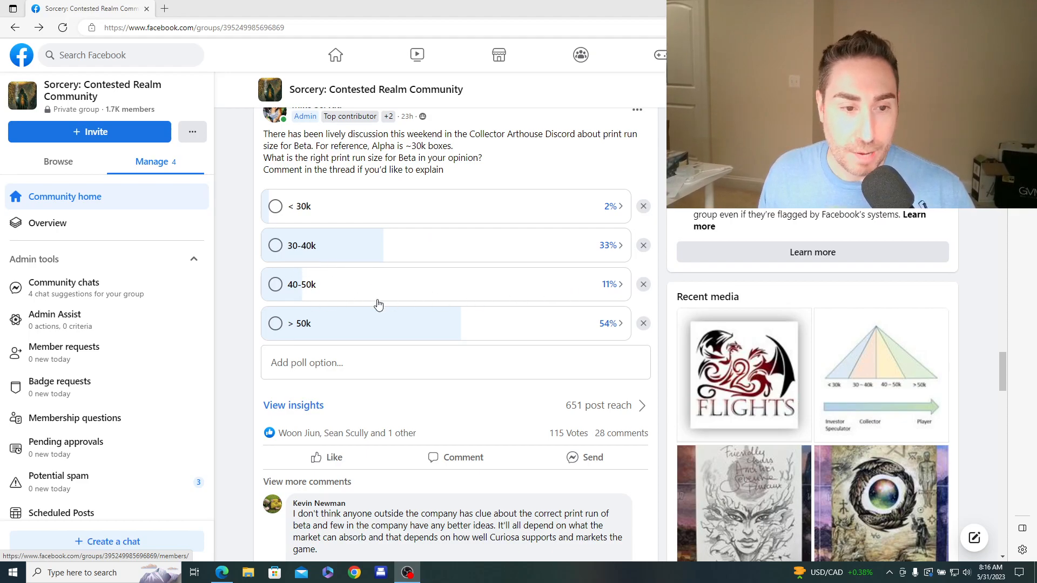
mouse_move(600, 330)
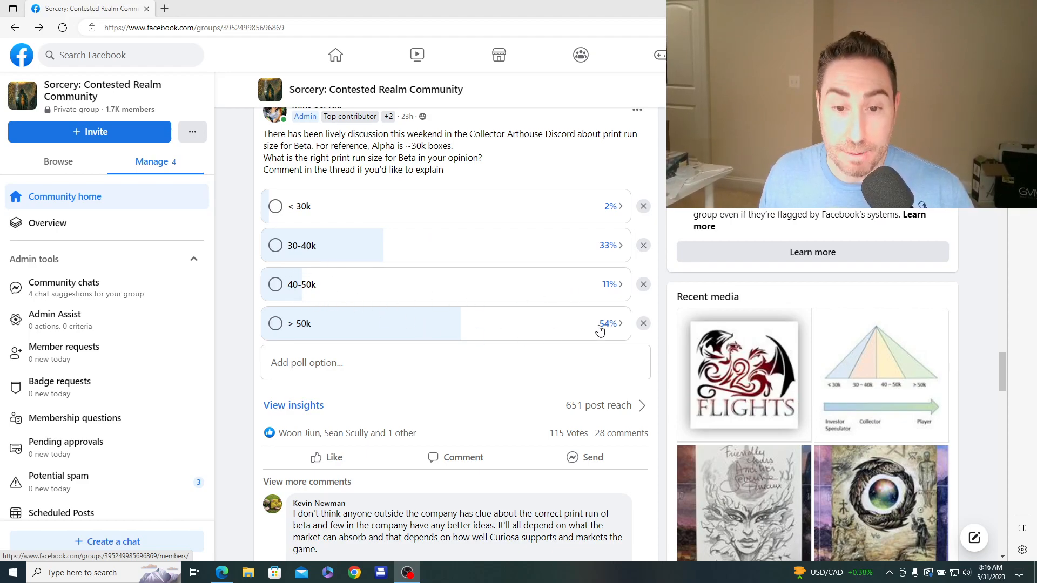
mouse_move(602, 338)
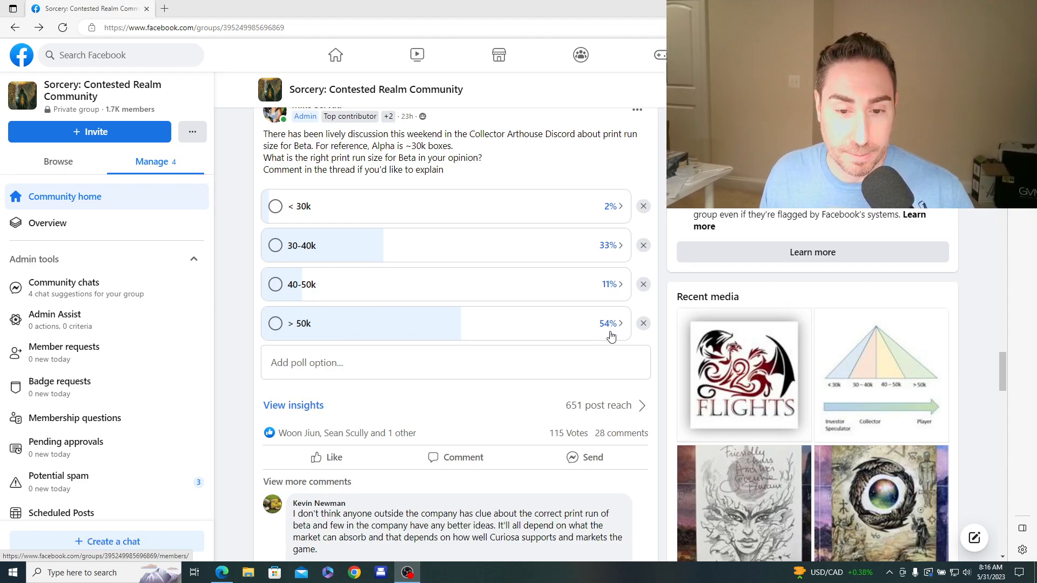
mouse_move(122, 113)
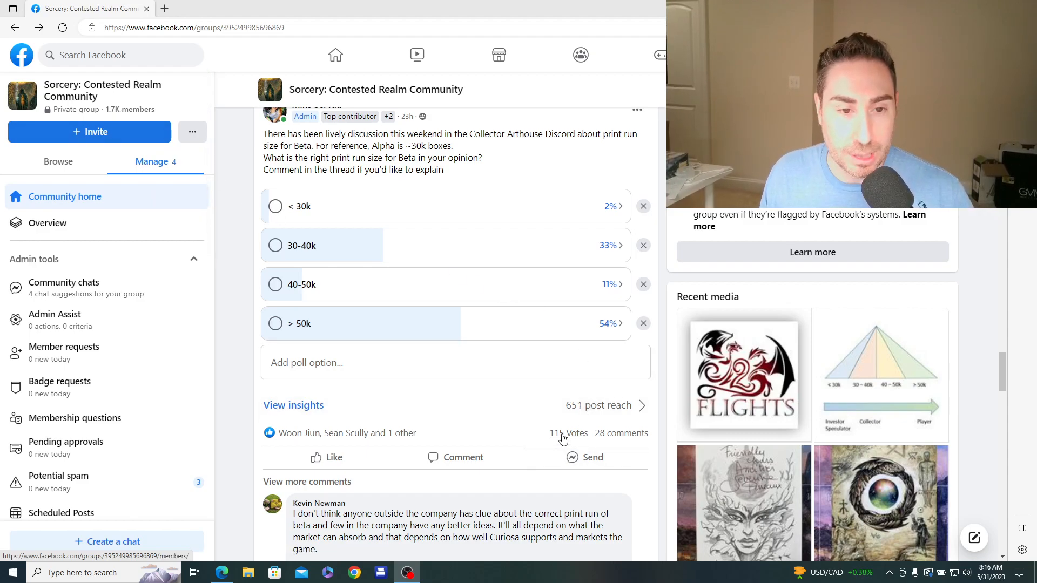
- Show the voter breakdown for the > 50k option, listing its 63 voters
left_click(567, 433)
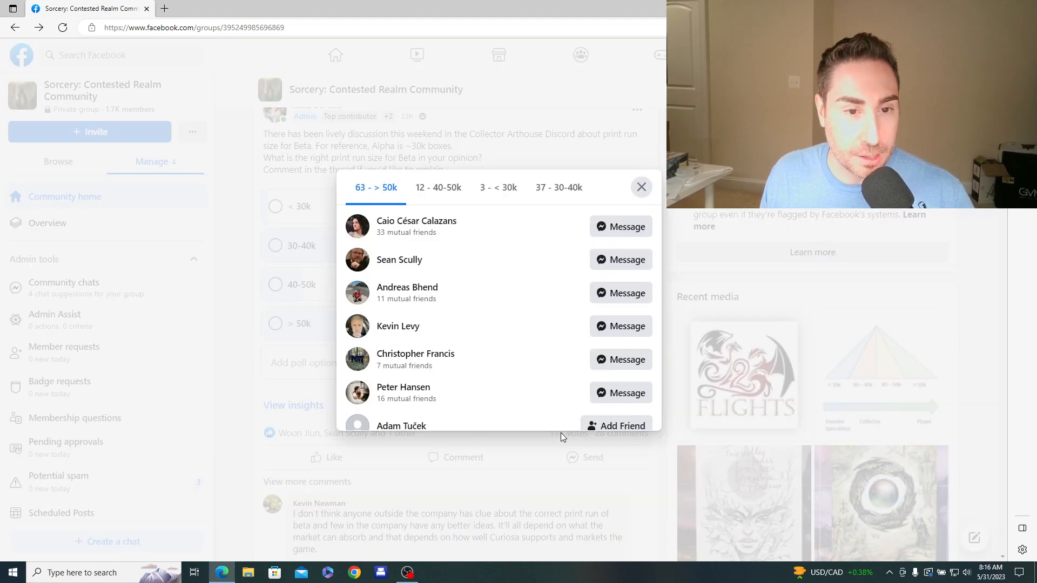
mouse_move(423, 367)
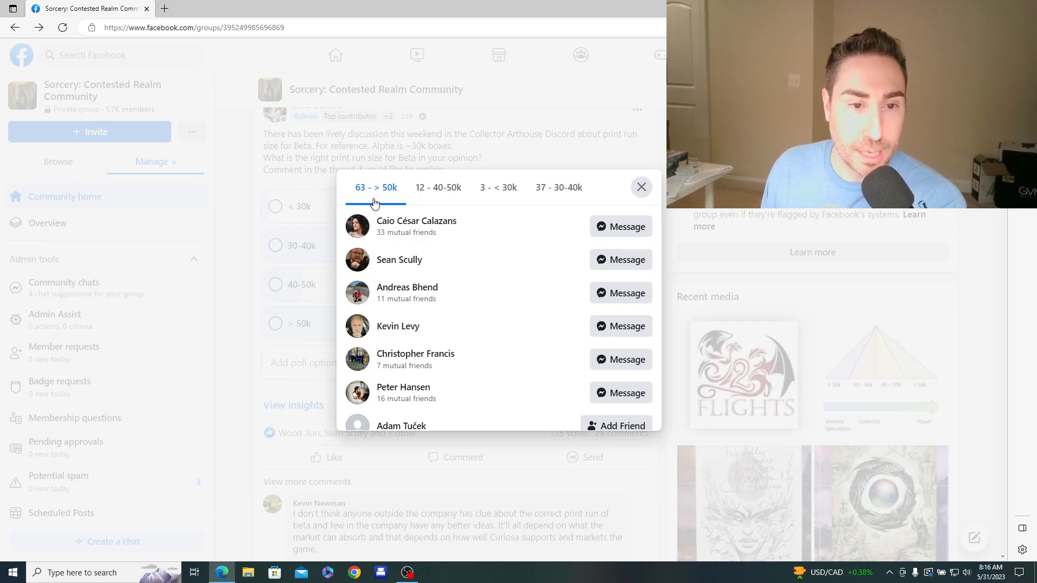
mouse_move(377, 201)
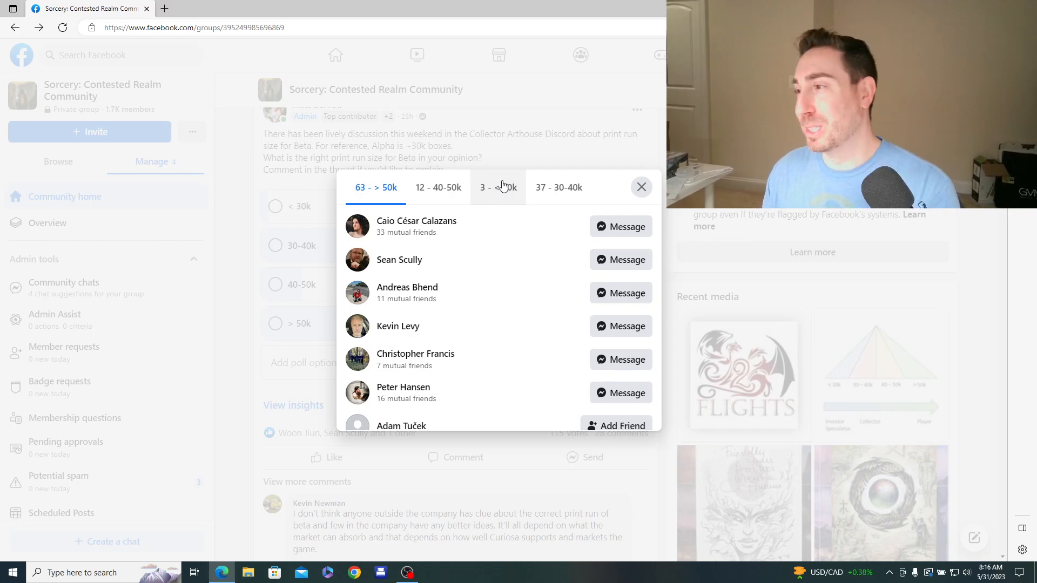
mouse_move(505, 186)
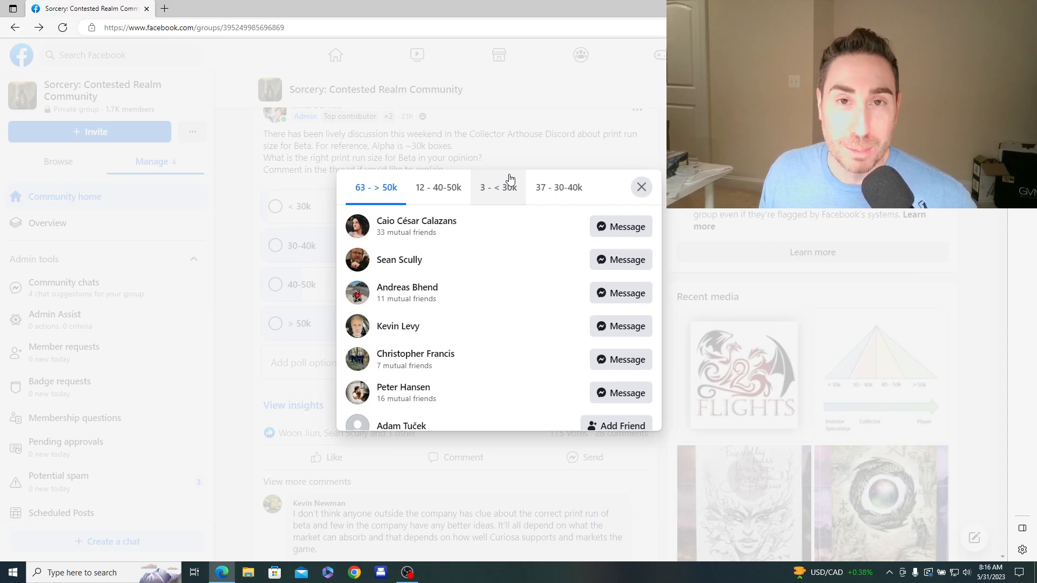
mouse_move(504, 205)
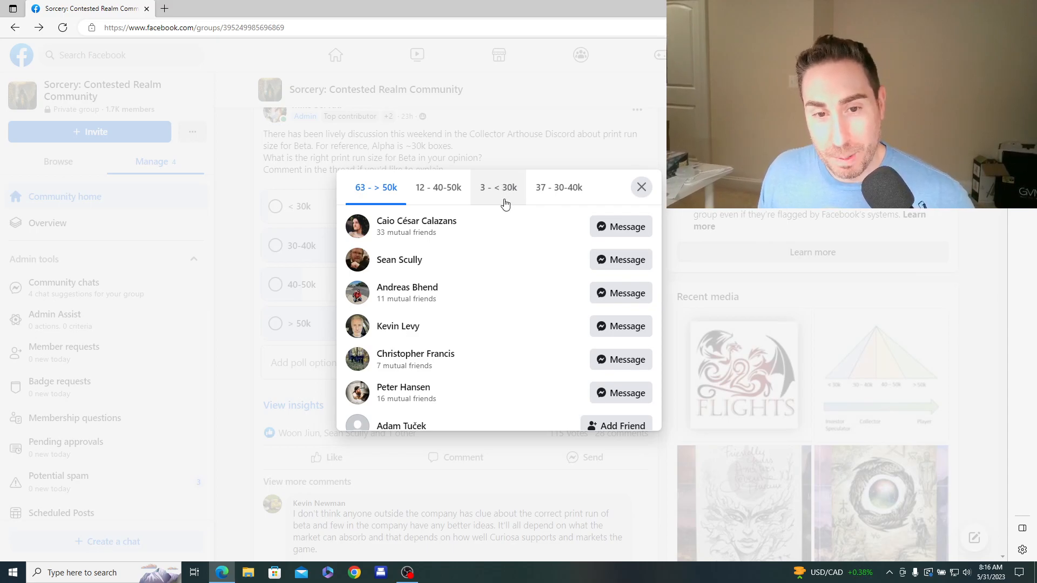
mouse_move(552, 201)
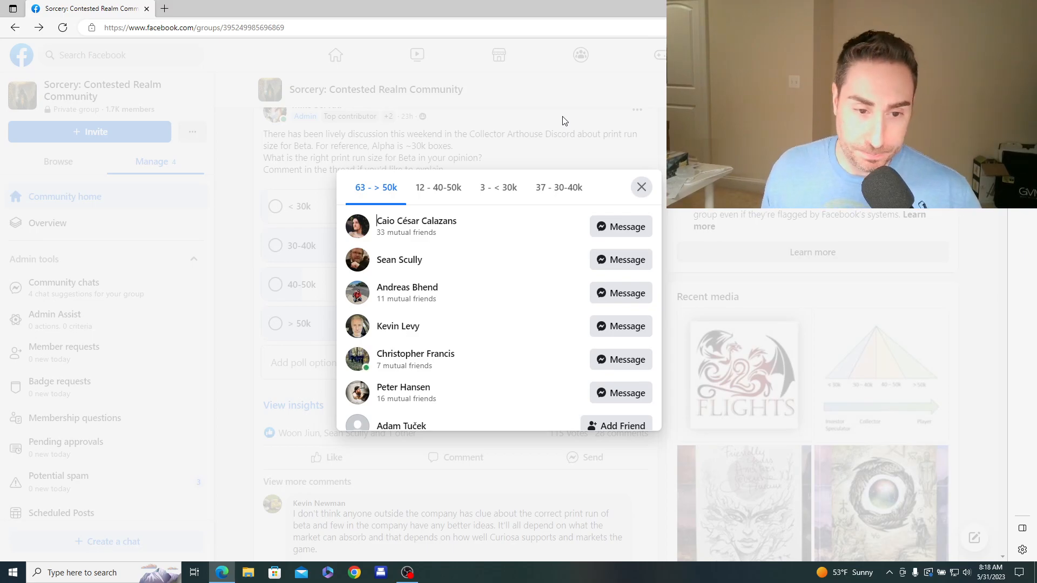
- Close the voter list and scroll down to the admin's print-run pyramid graphic post
left_click(641, 187)
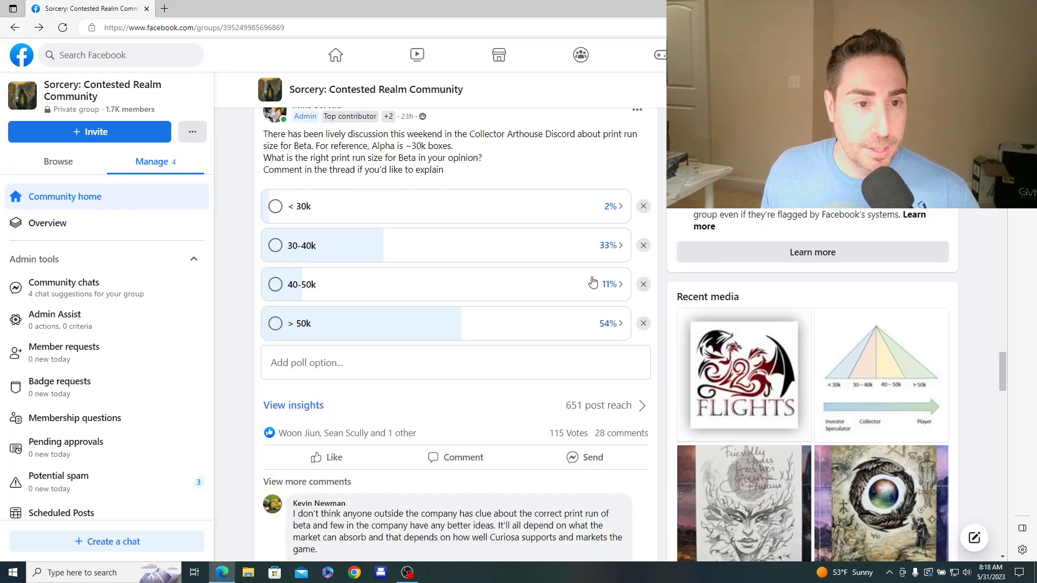
scroll("down", 3)
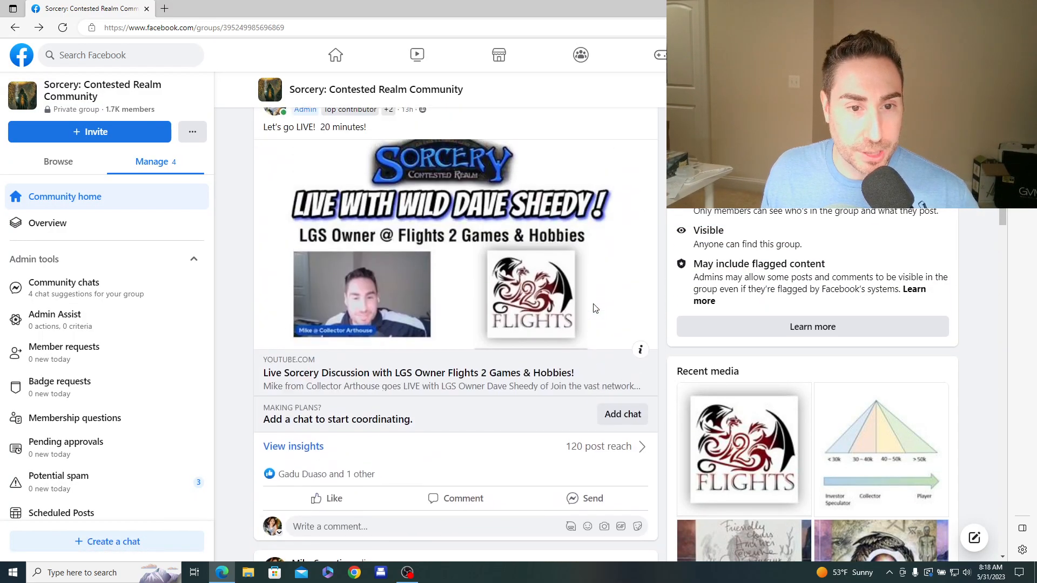
scroll("down", 3)
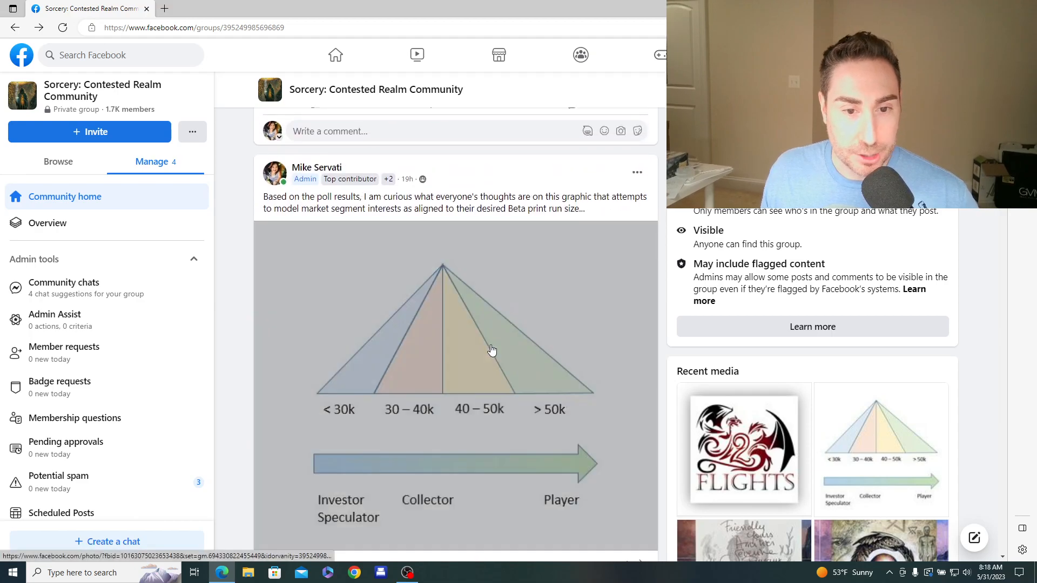
- View the pyramid graphic of print-run sizes and buyer segments full-size, then return to the group feed
left_click(492, 350)
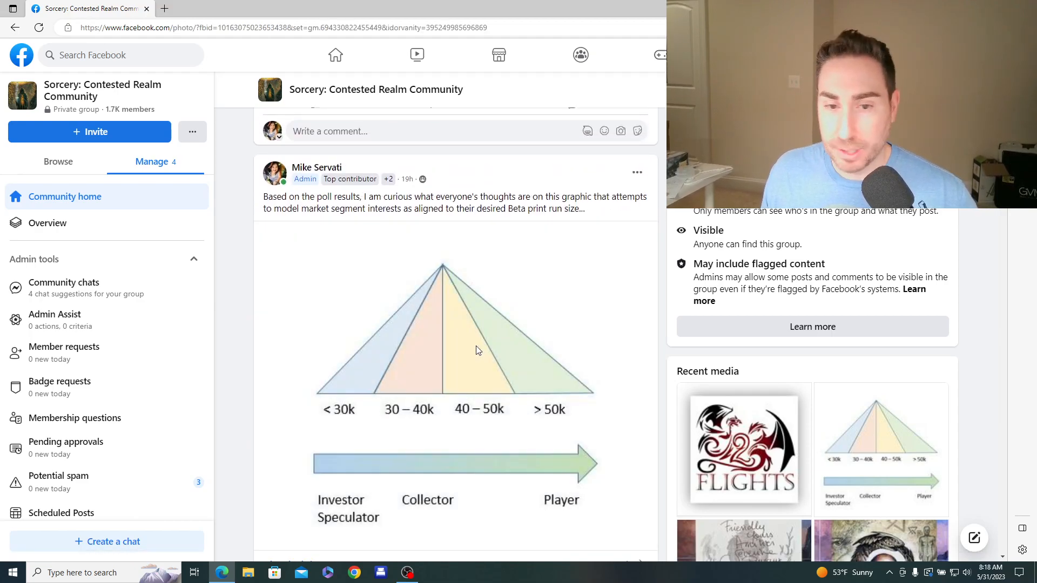
left_click(454, 350)
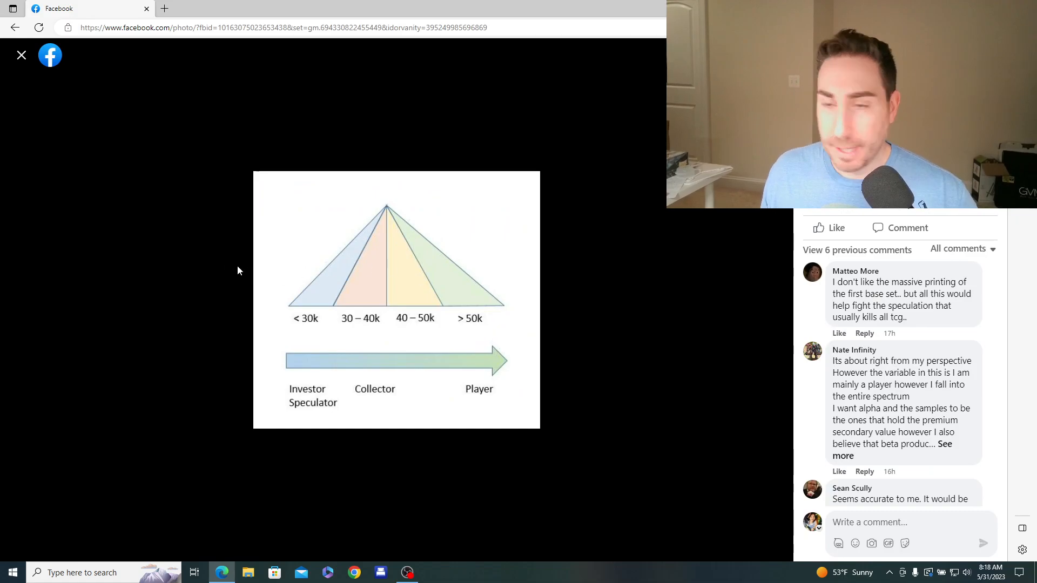
left_click(20, 55)
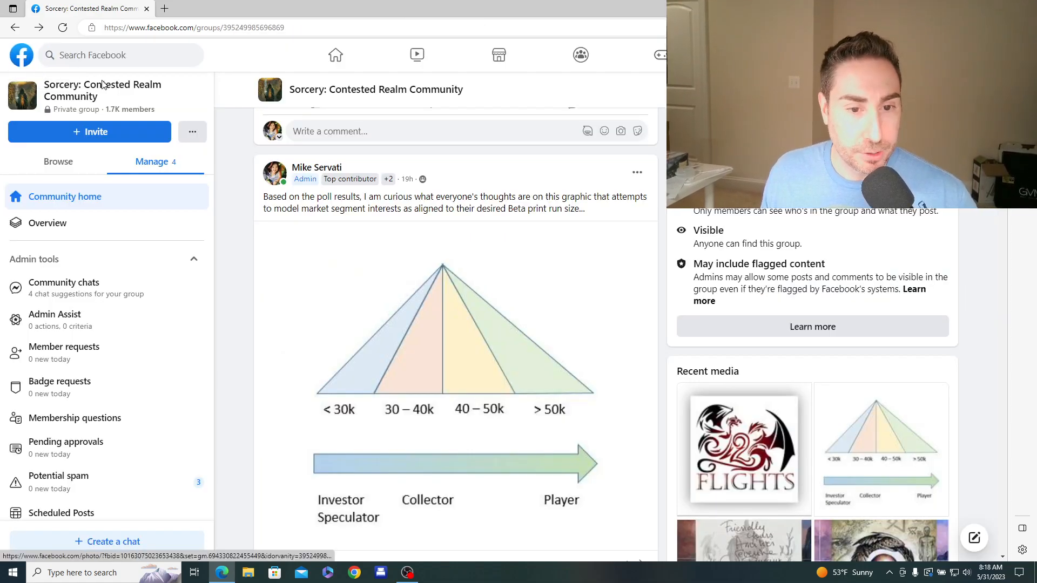
scroll("down", 3)
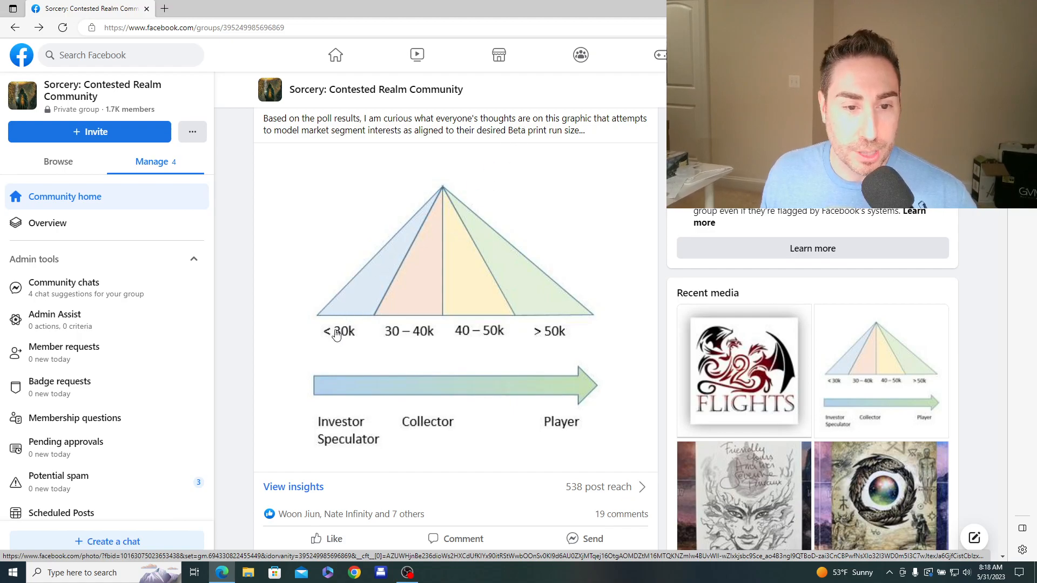
mouse_move(533, 305)
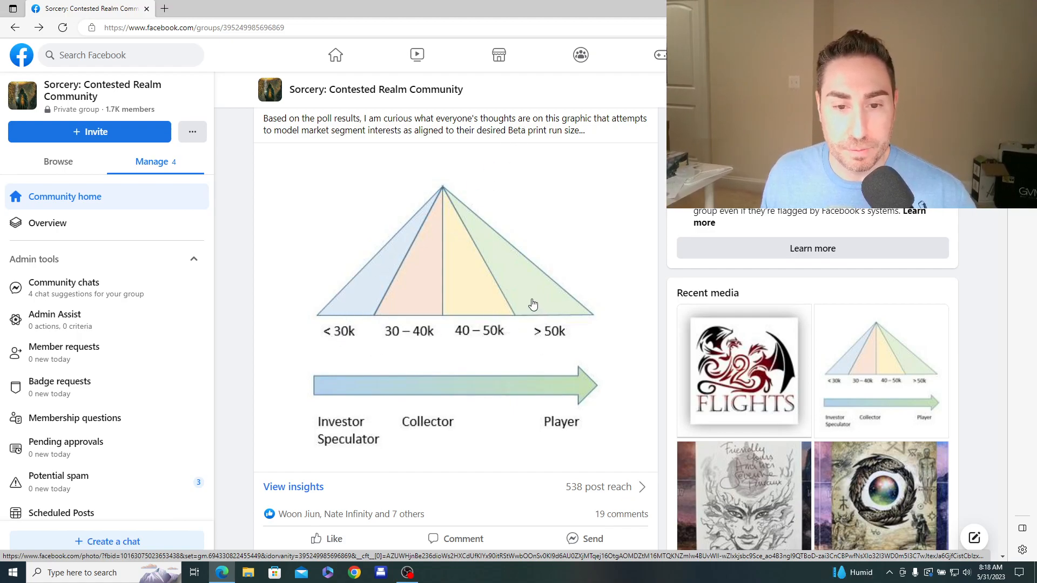
mouse_move(338, 412)
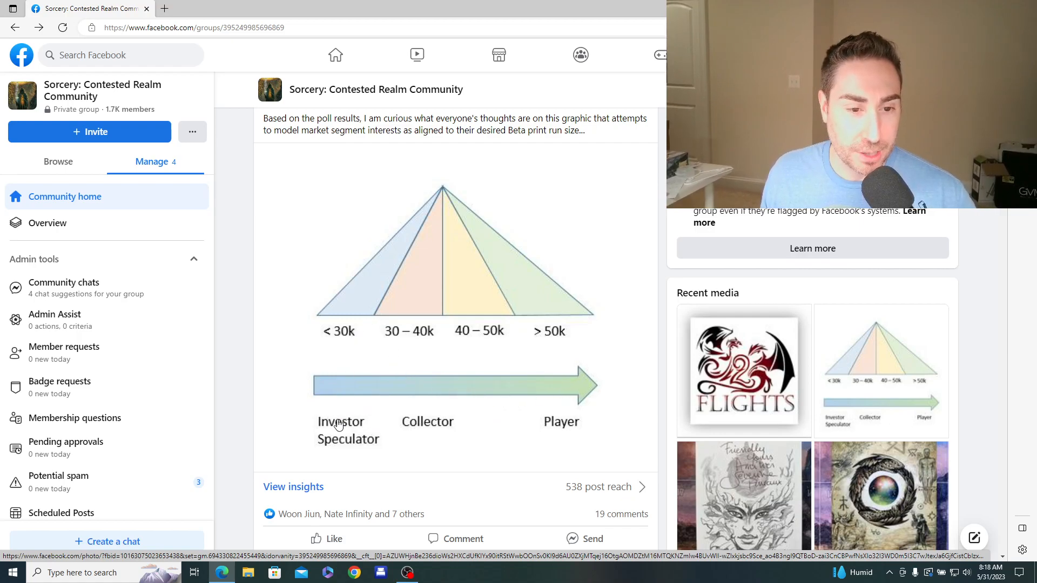
mouse_move(327, 456)
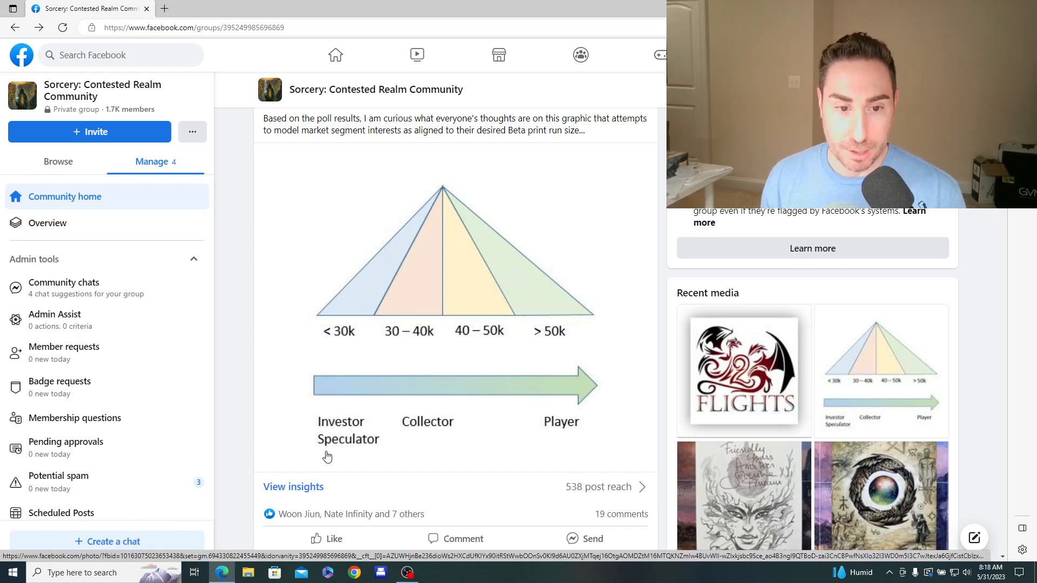
mouse_move(454, 349)
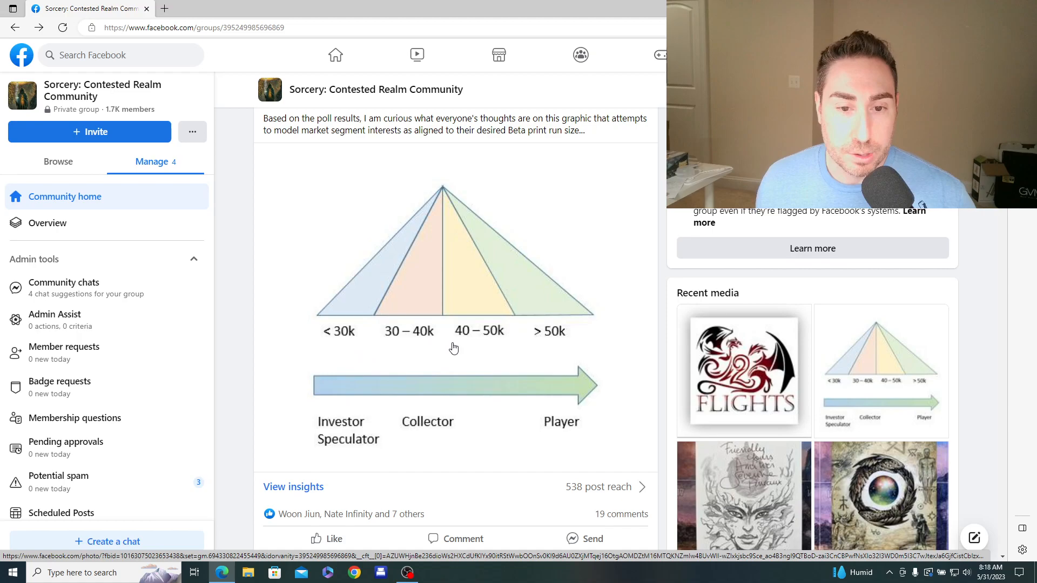
mouse_move(539, 351)
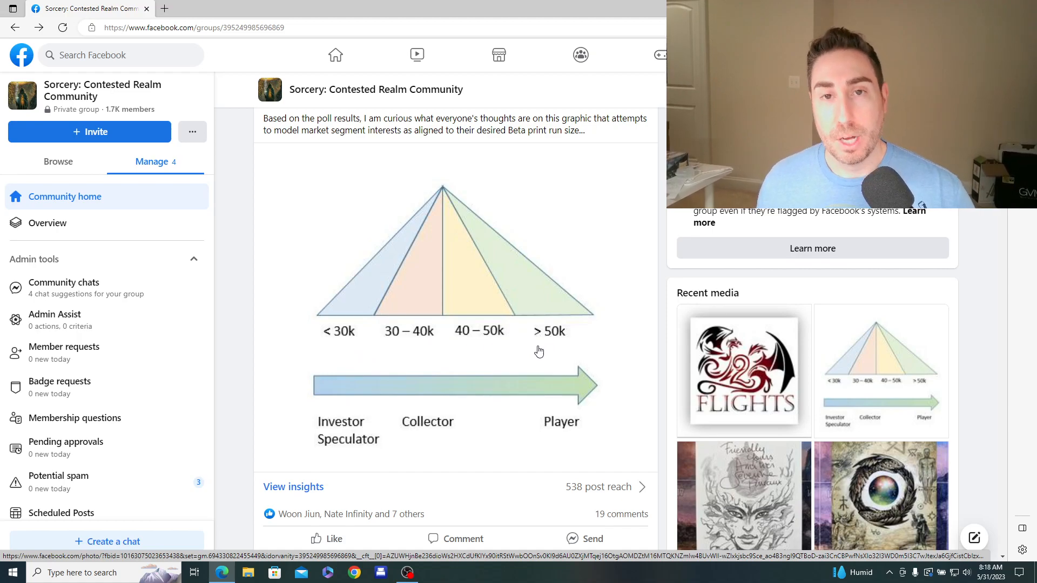
mouse_move(331, 317)
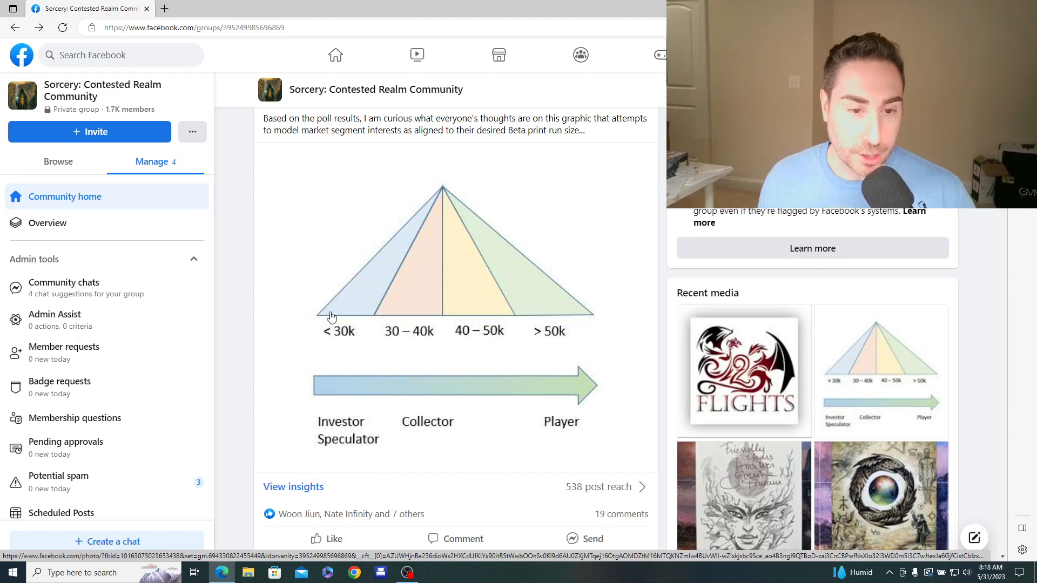
mouse_move(446, 350)
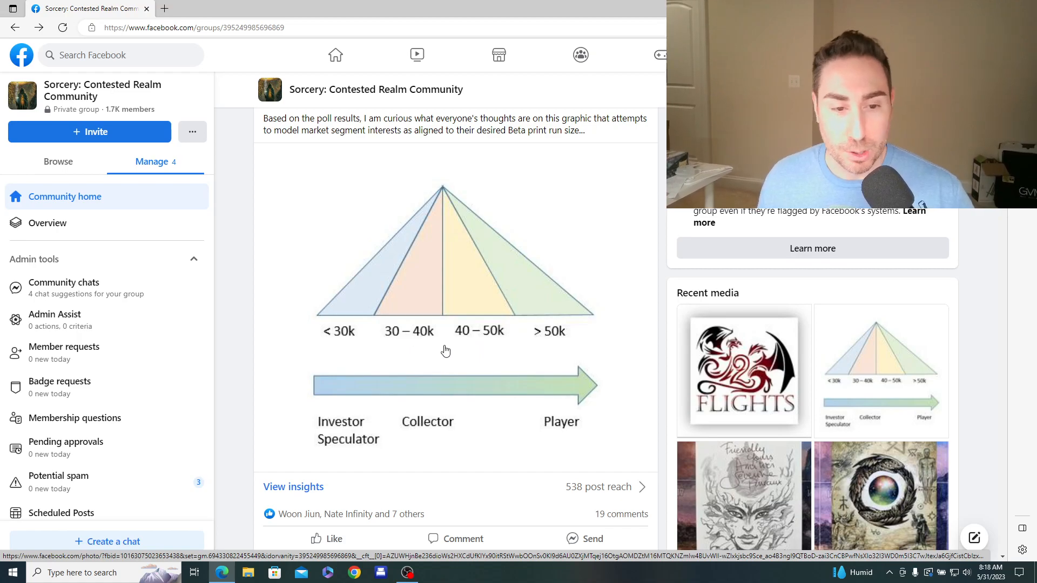
mouse_move(467, 376)
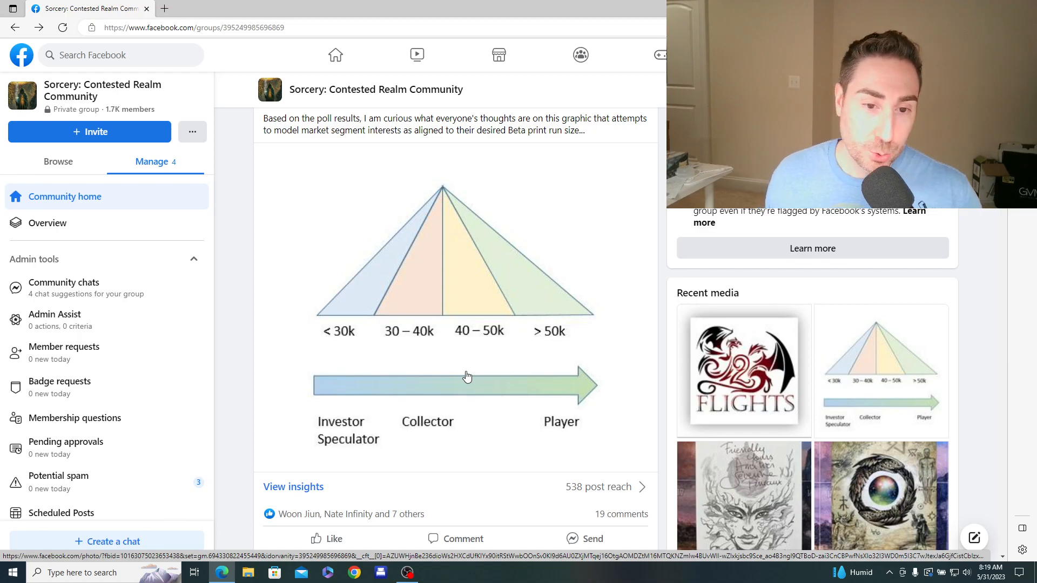
mouse_move(466, 340)
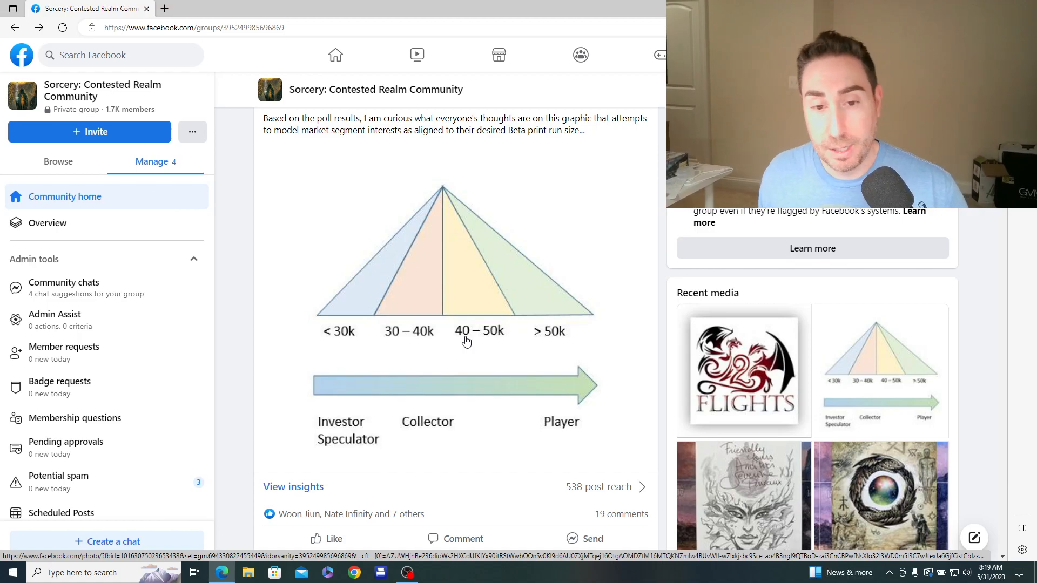
mouse_move(541, 351)
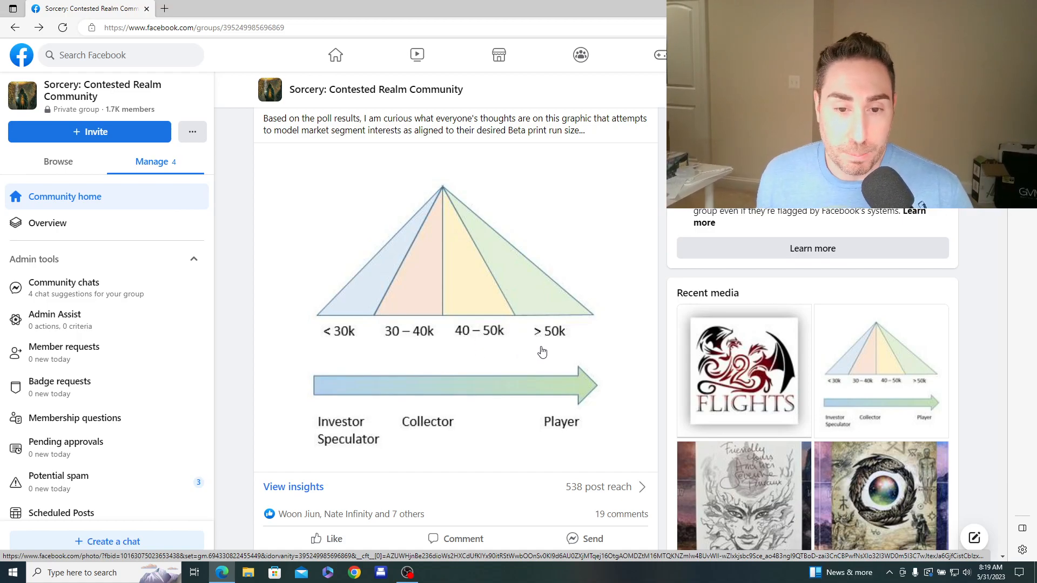
mouse_move(568, 429)
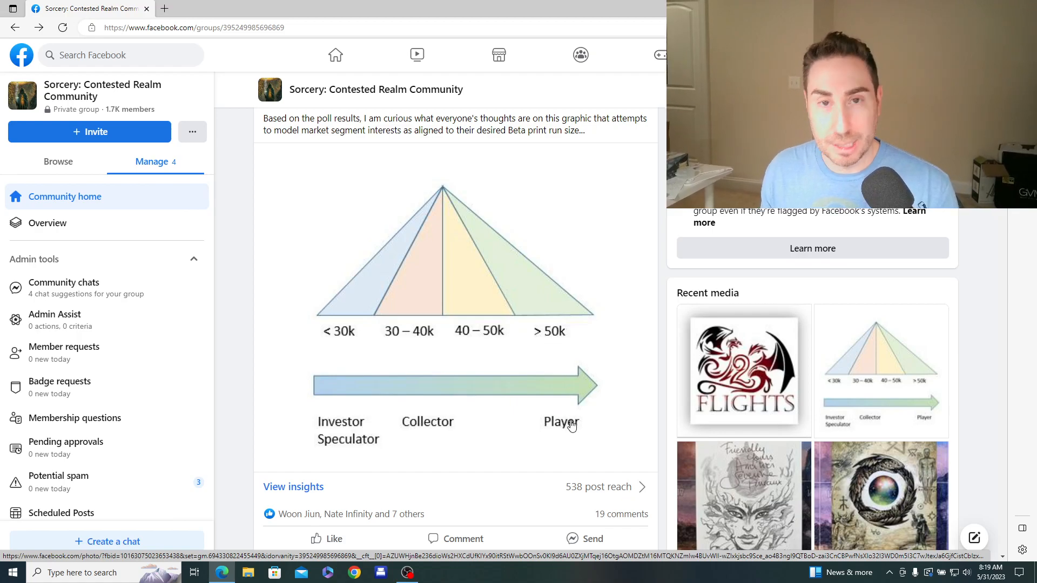
mouse_move(572, 468)
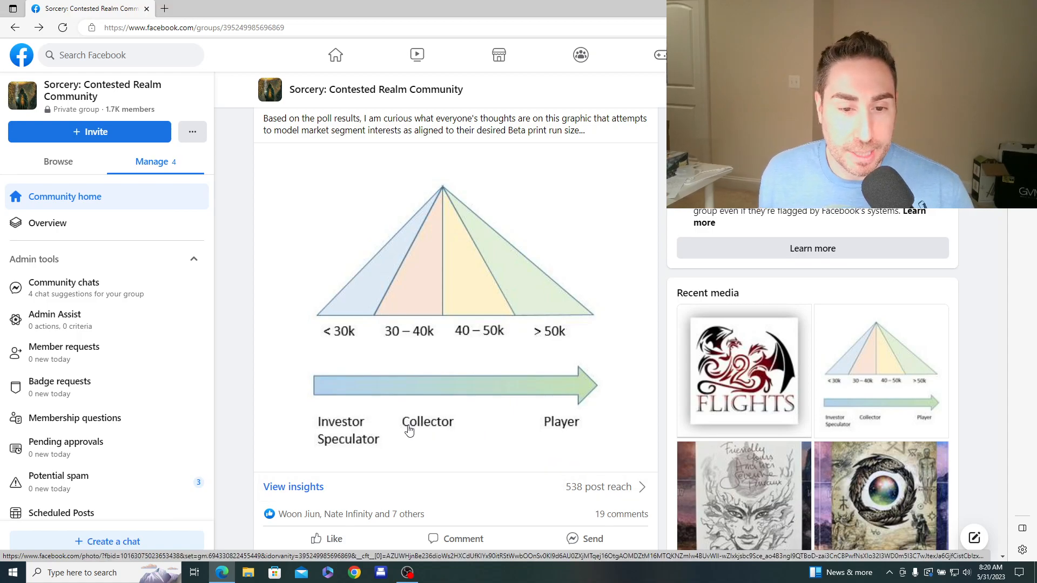
mouse_move(412, 443)
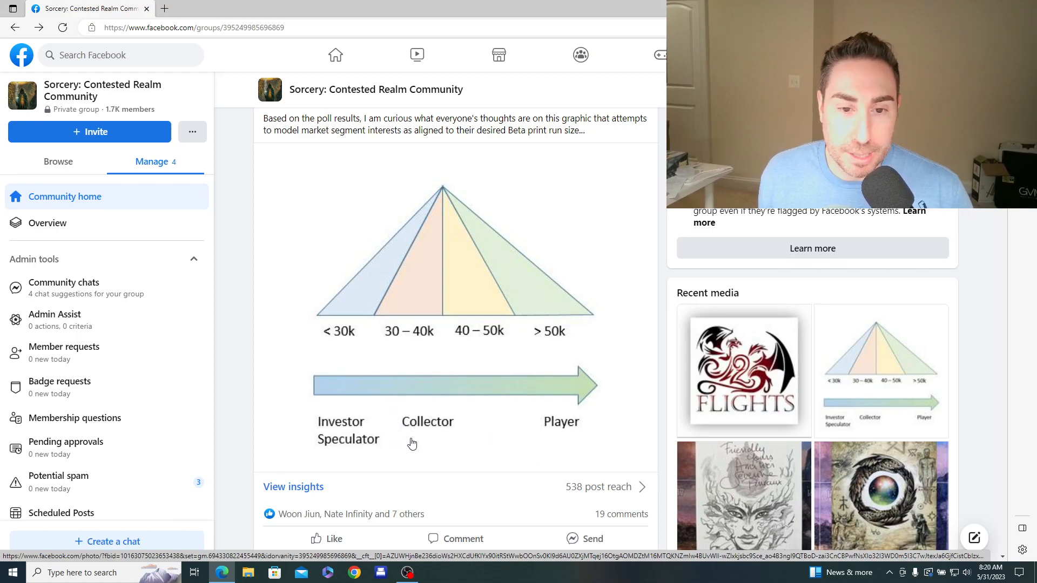
mouse_move(461, 471)
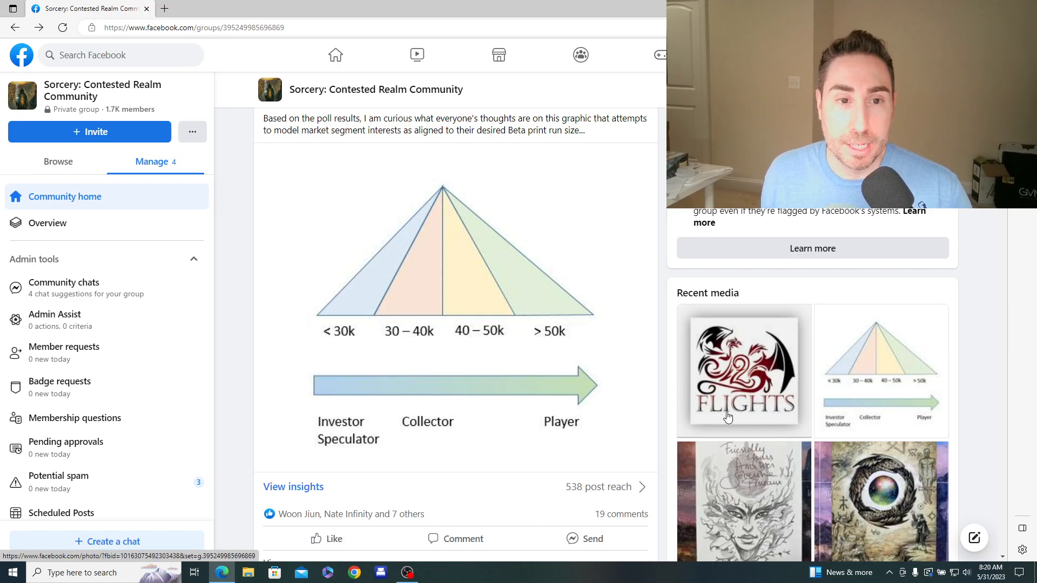
mouse_move(473, 399)
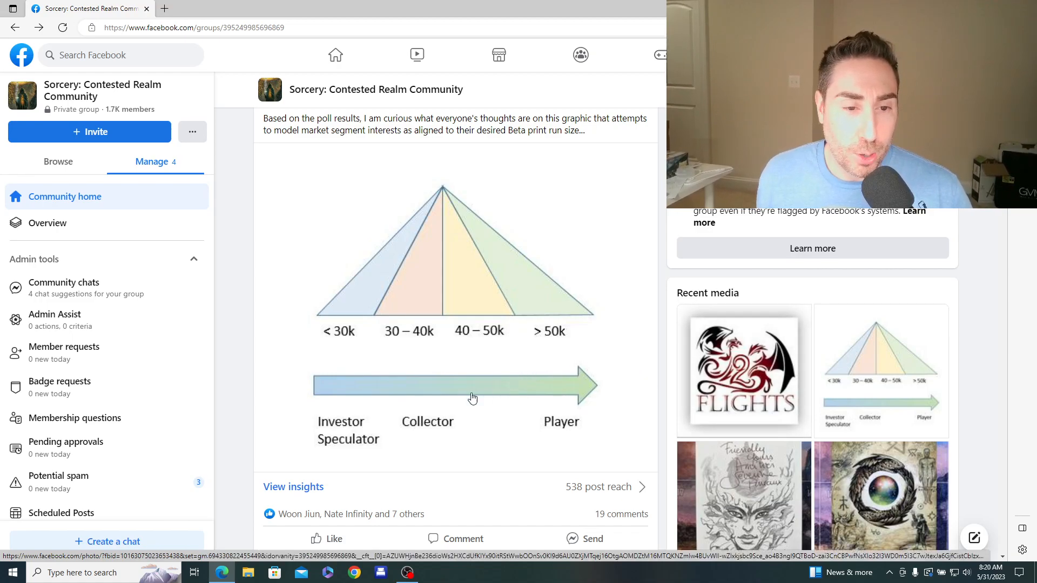
mouse_move(333, 349)
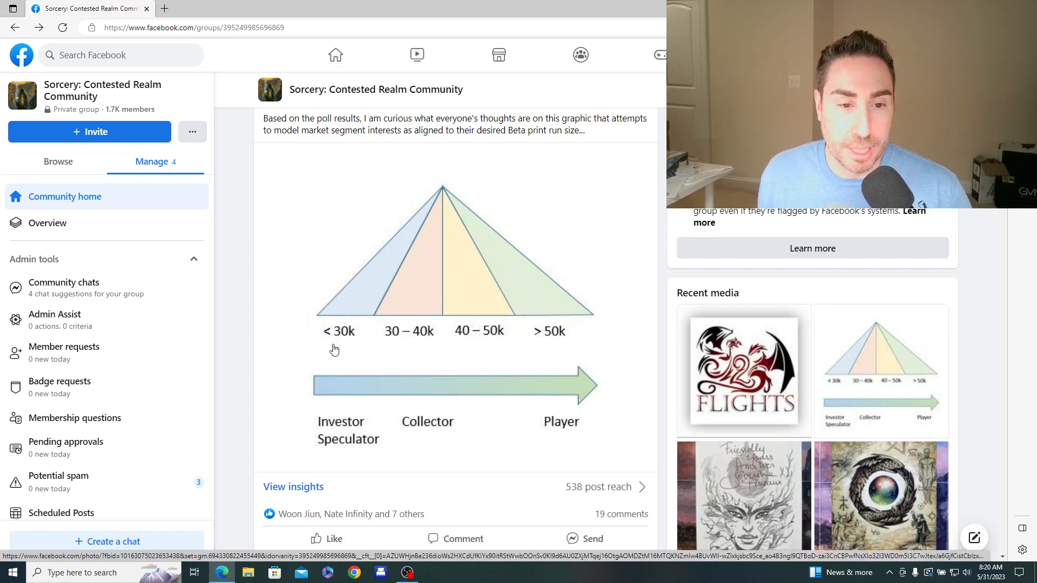
mouse_move(409, 342)
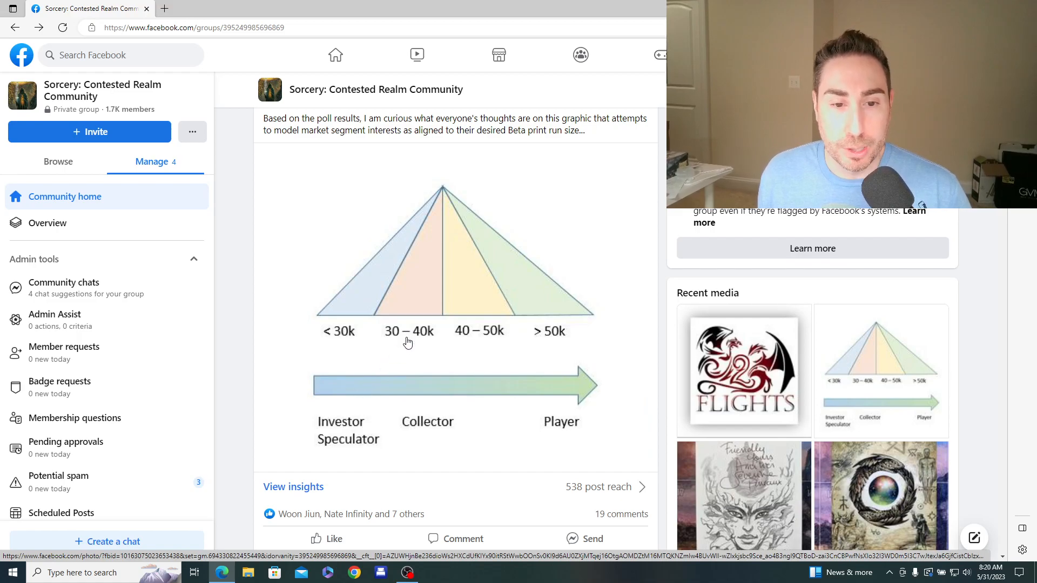
mouse_move(507, 350)
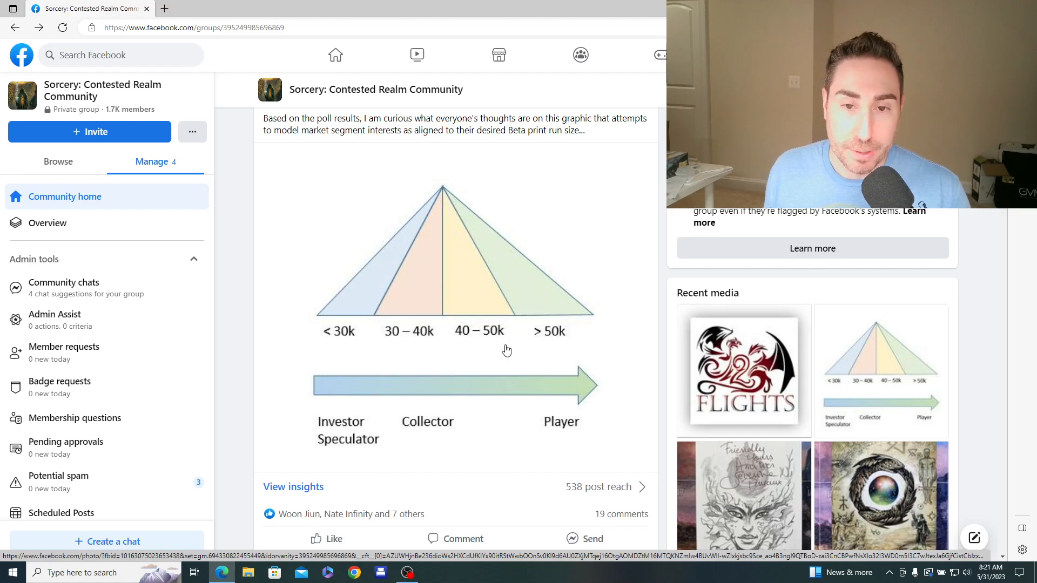
mouse_move(385, 376)
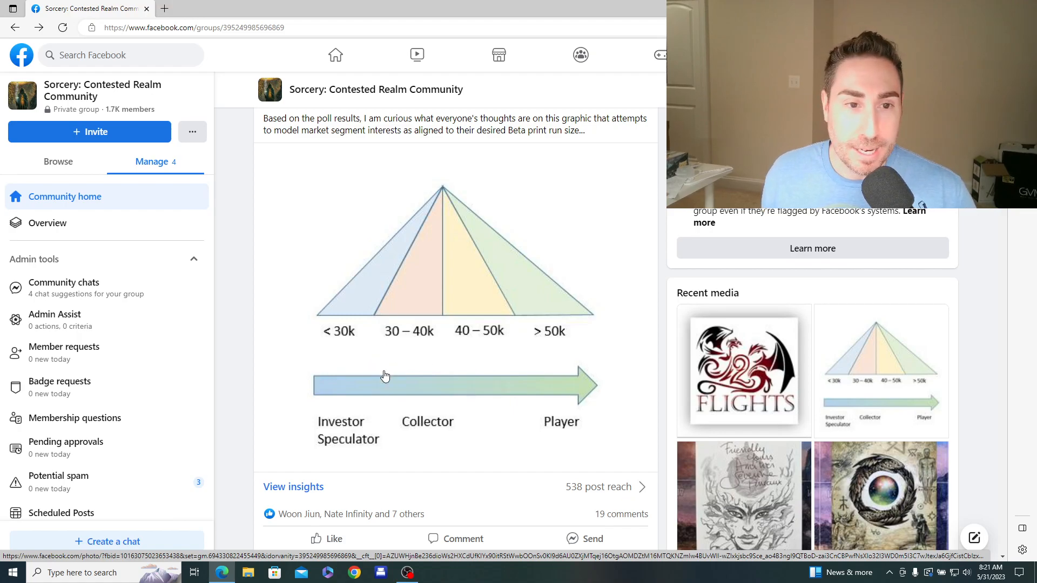